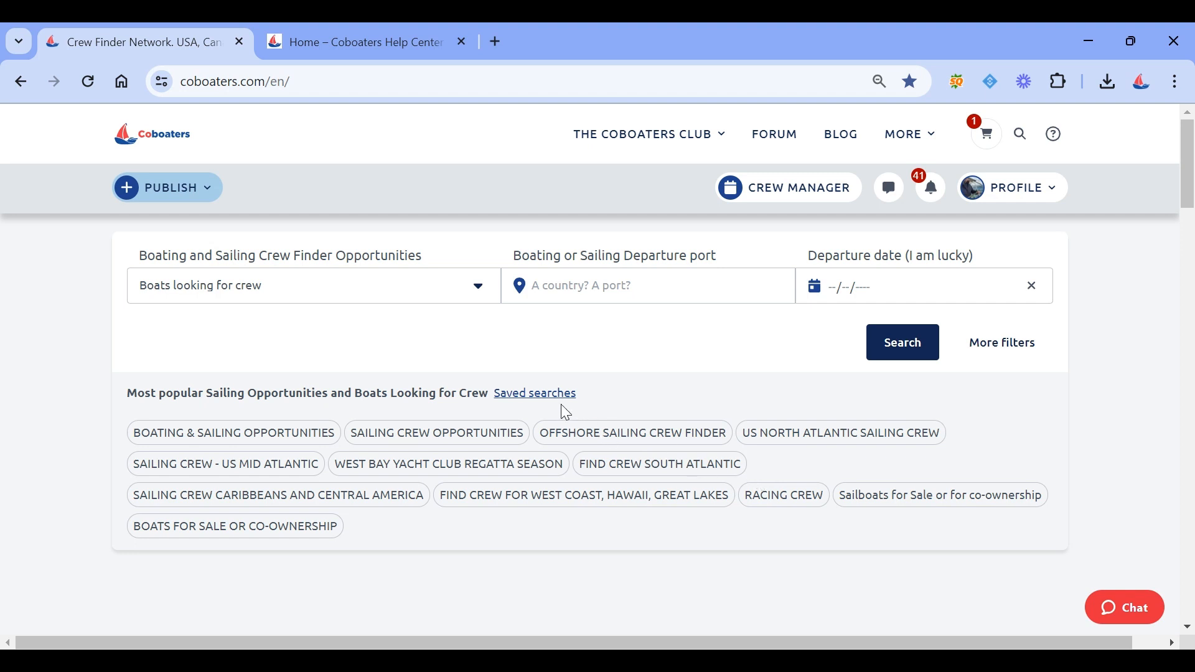
{"action": "mouse_move", "coordinate": [679, 333]}
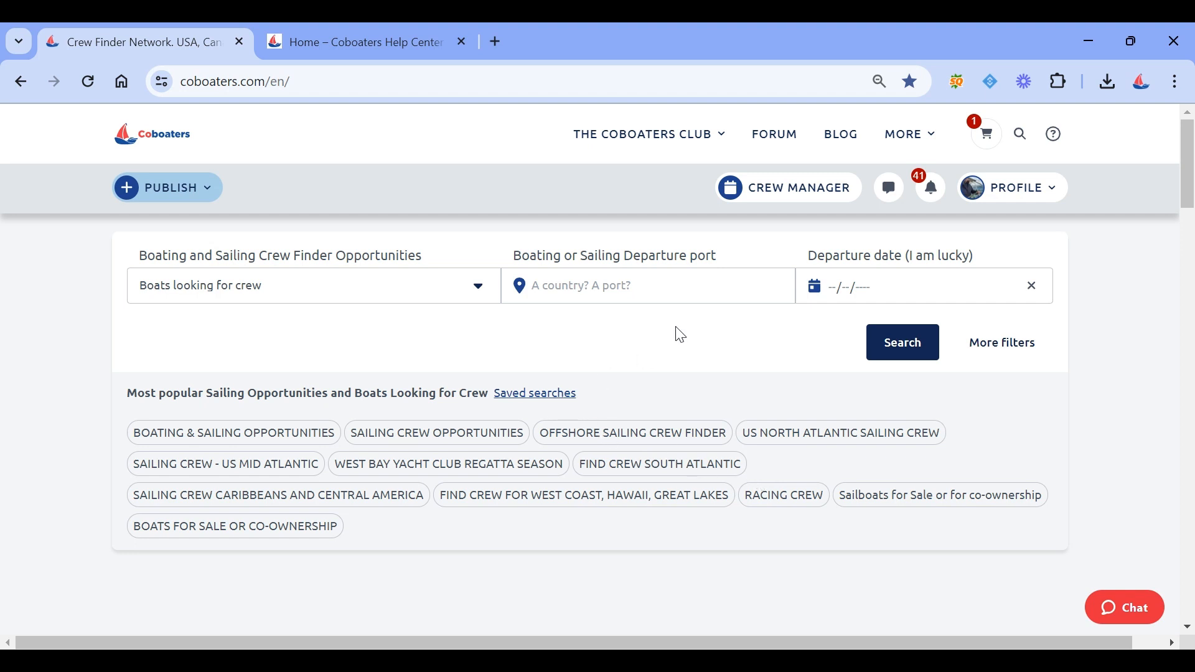
{"action": "mouse_move", "coordinate": [493, 244]}
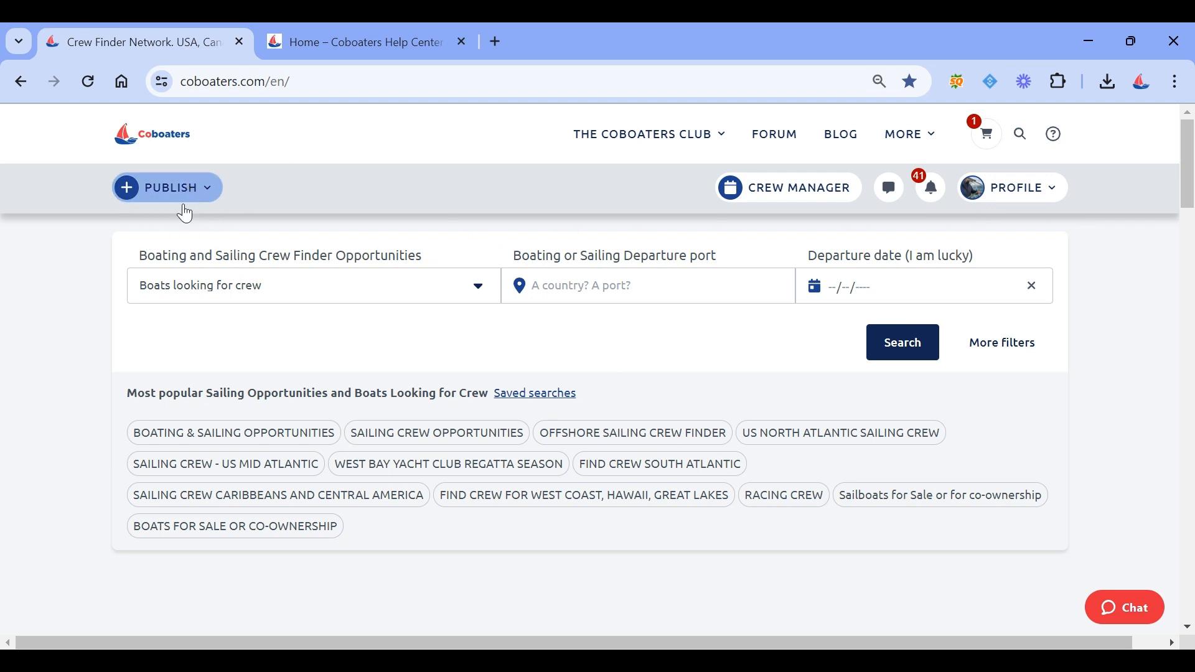
Step: Open the PUBLISH menu showing notice, review, boat and document options
{"action": "left_click", "coordinate": [166, 188]}
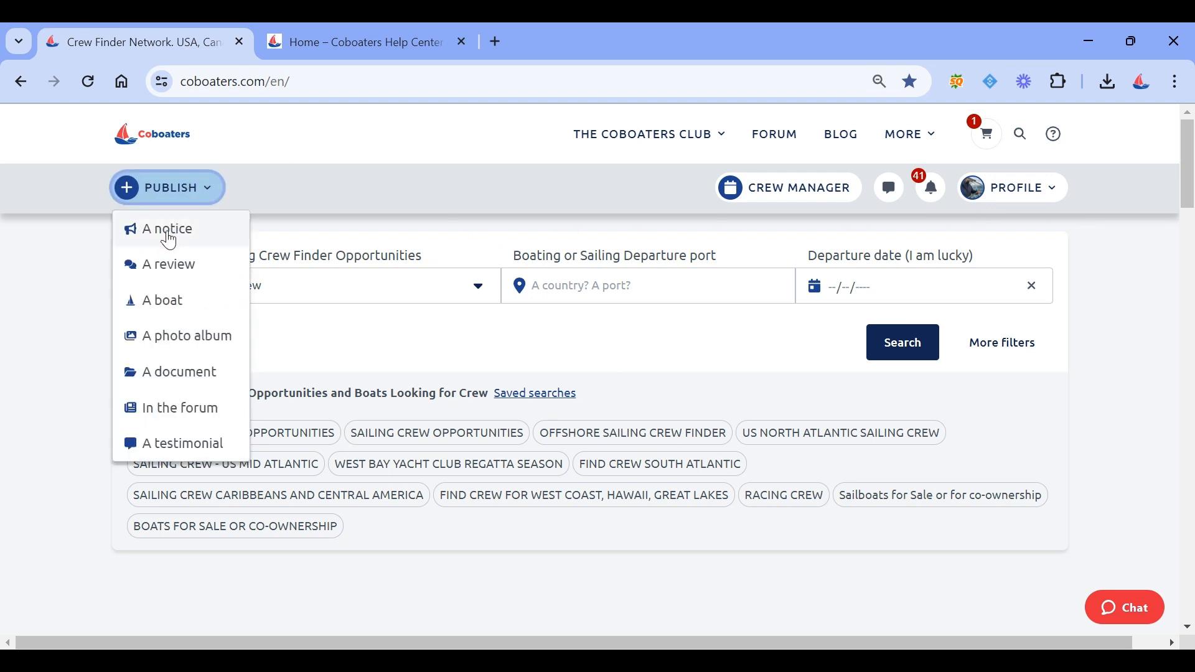
Step: Start a crew-member notice linked to the boat Warrior and continue
{"action": "left_click", "coordinate": [166, 229]}
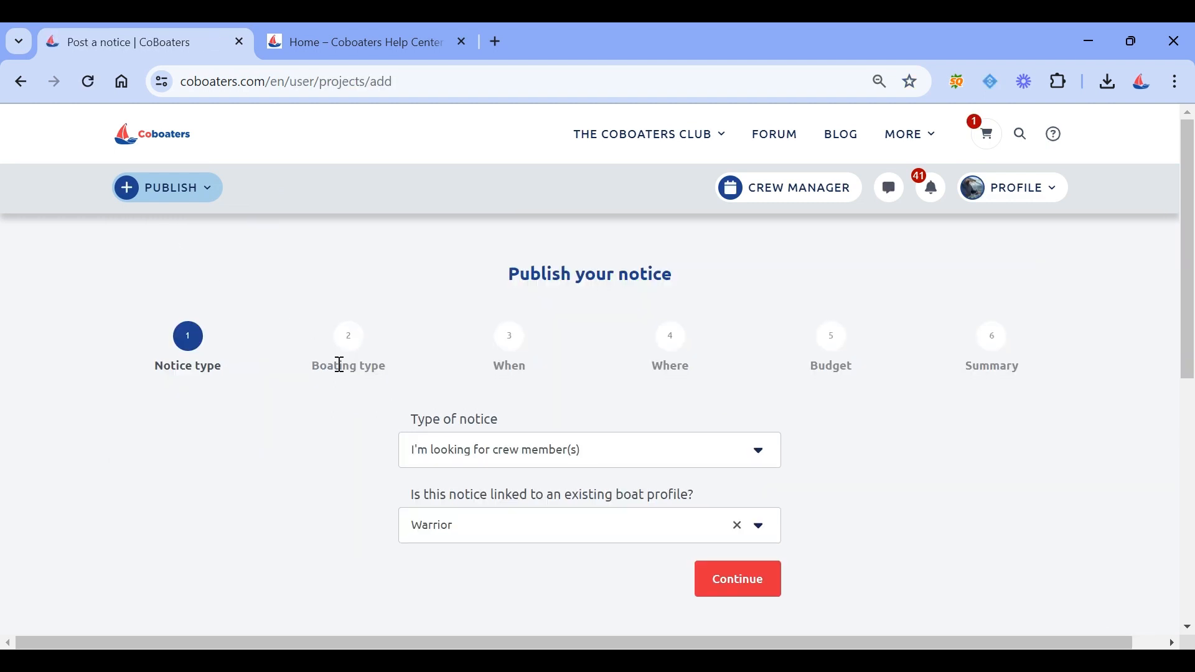
{"action": "scroll", "scroll_direction": "down", "scroll_amount": 3}
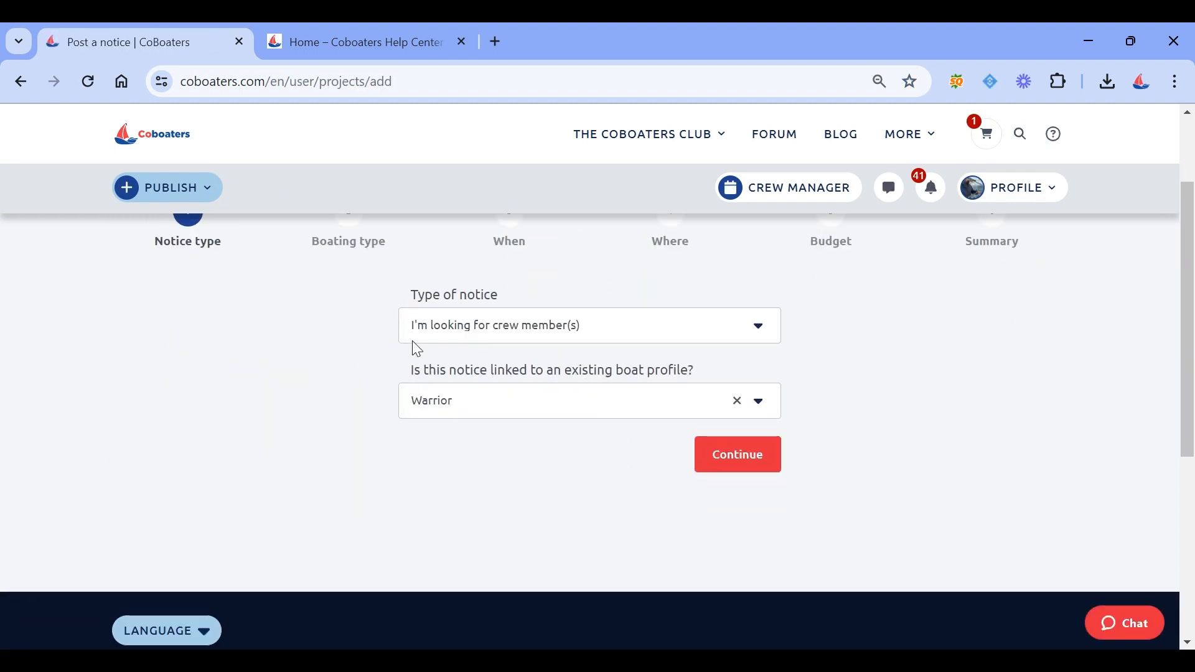
{"action": "mouse_move", "coordinate": [543, 358]}
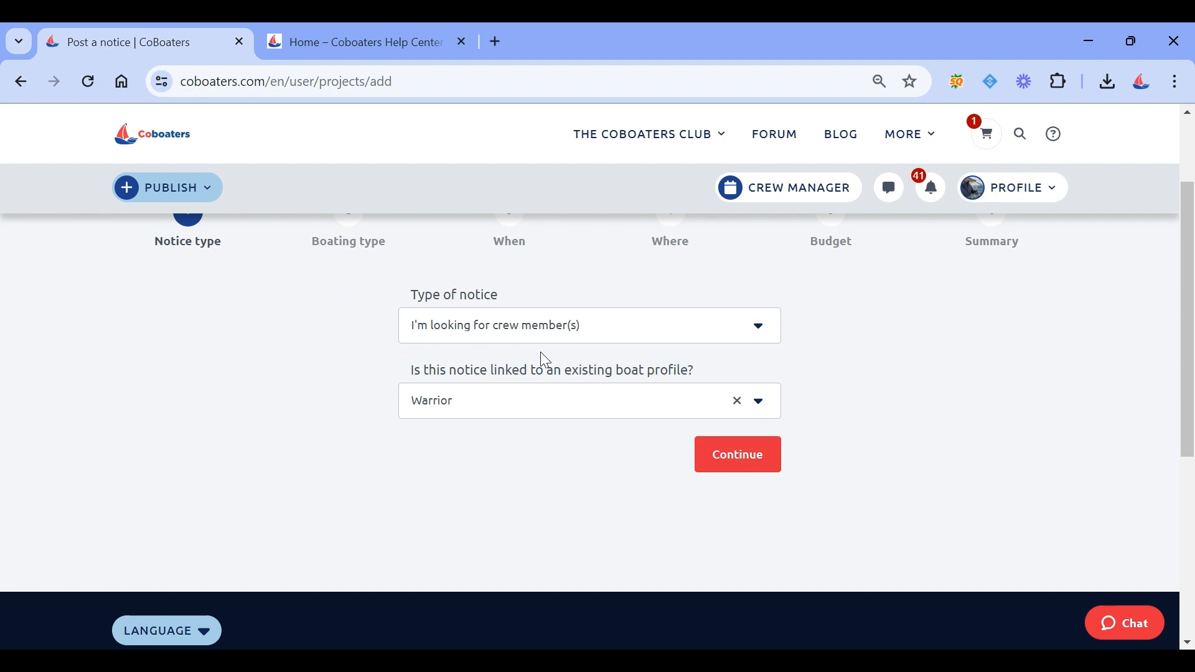
{"action": "mouse_move", "coordinate": [495, 438]}
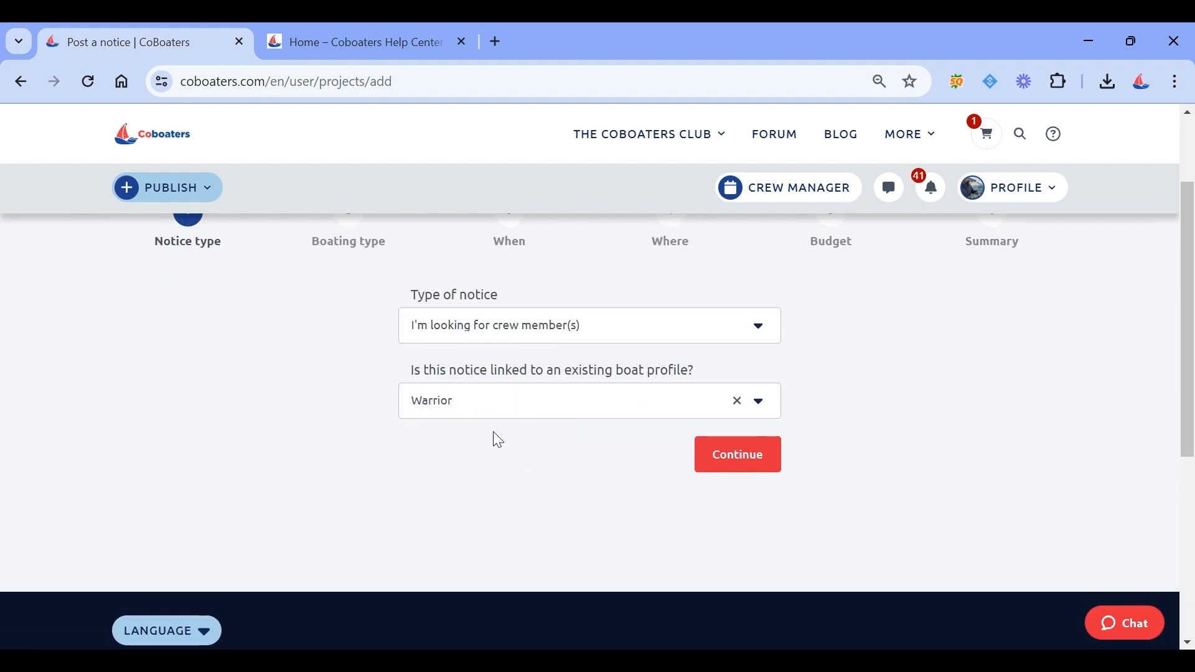
{"action": "mouse_move", "coordinate": [583, 414]}
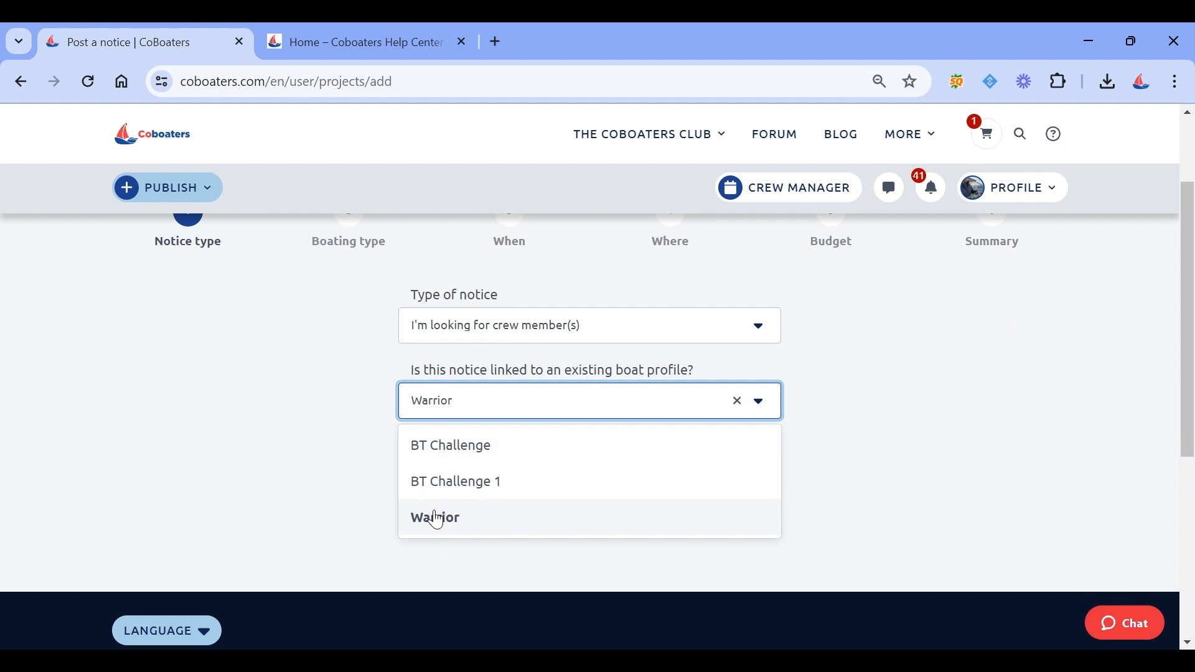
{"action": "left_click", "coordinate": [434, 516]}
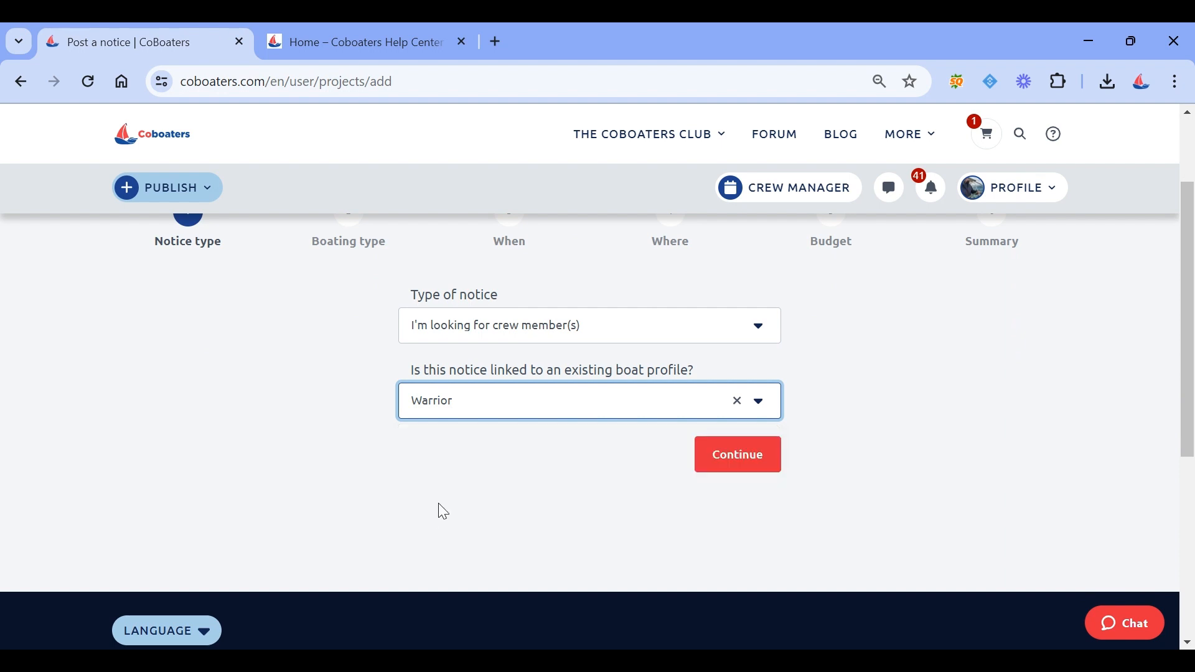
{"action": "left_click", "coordinate": [736, 454]}
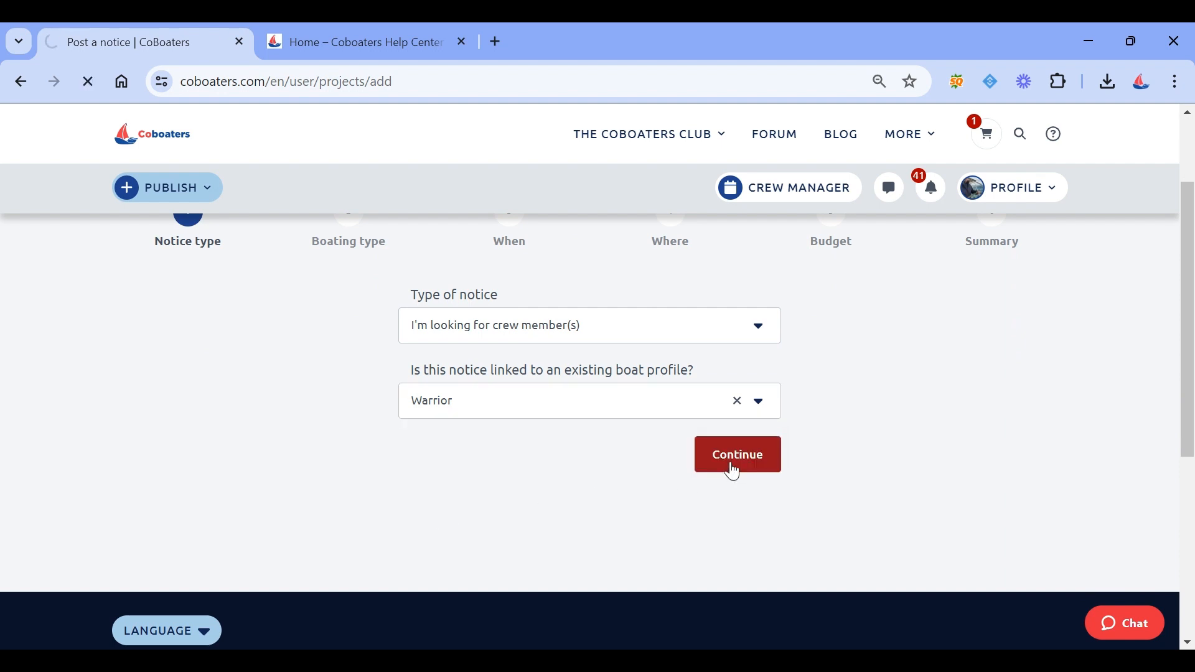
Step: Accept Warrior's pre-filled specs, two cabins and East Greenwich port
{"action": "left_click", "coordinate": [736, 454]}
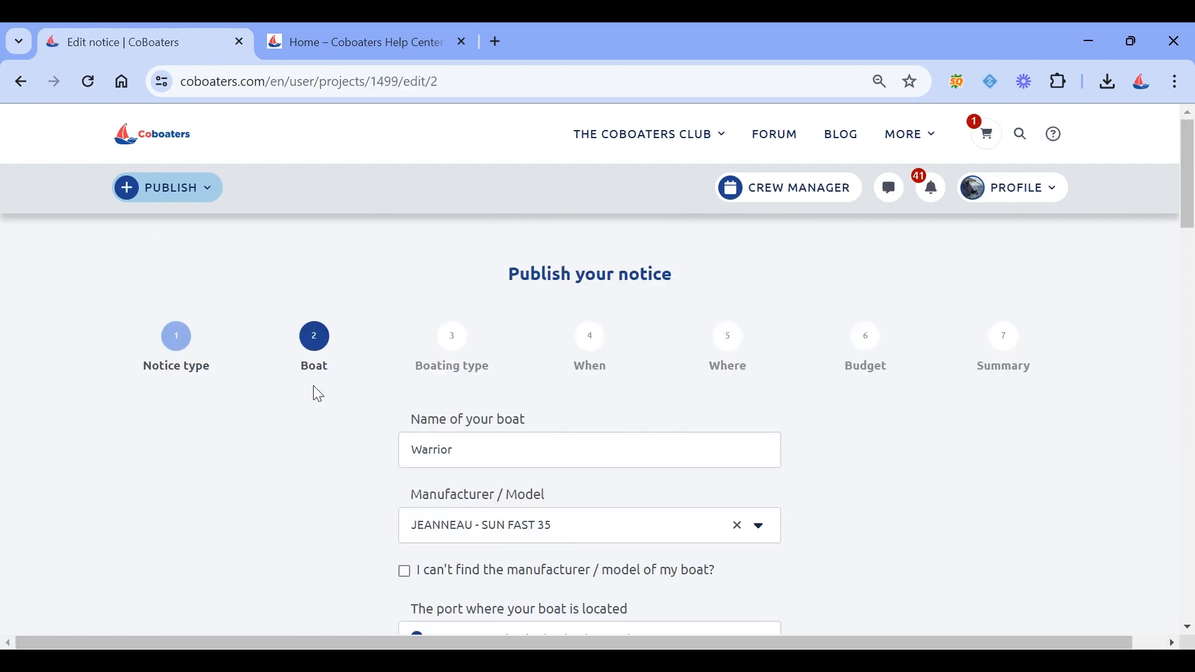
{"action": "scroll", "scroll_direction": "down", "scroll_amount": 3}
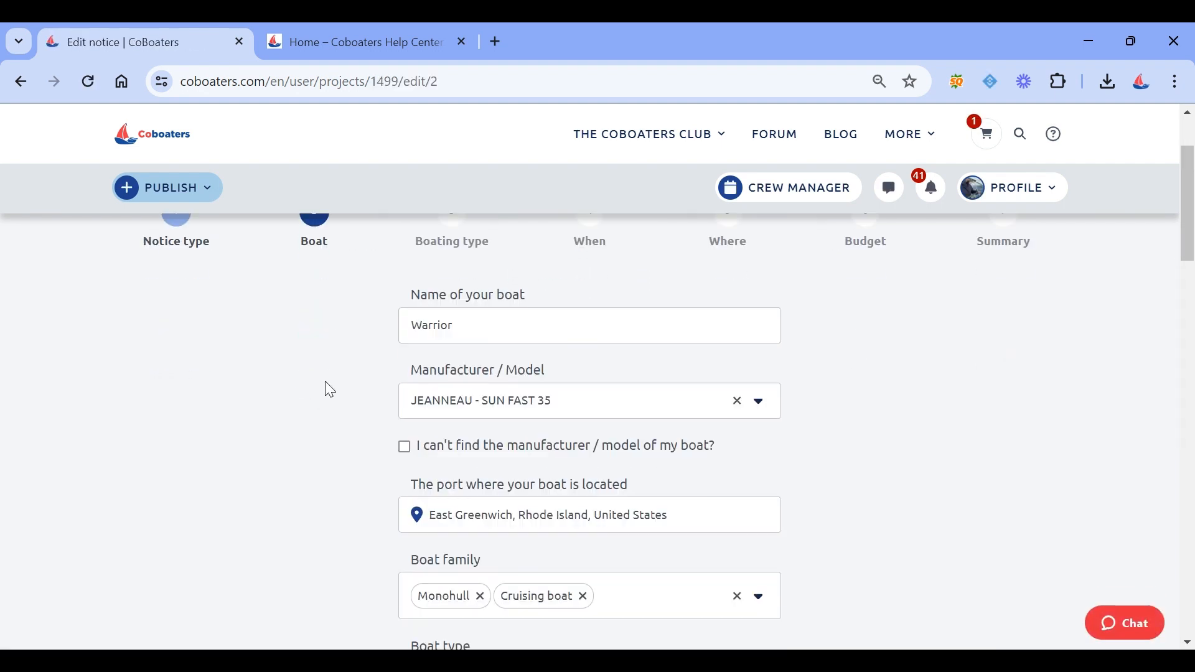
{"action": "scroll", "scroll_direction": "down", "scroll_amount": 3}
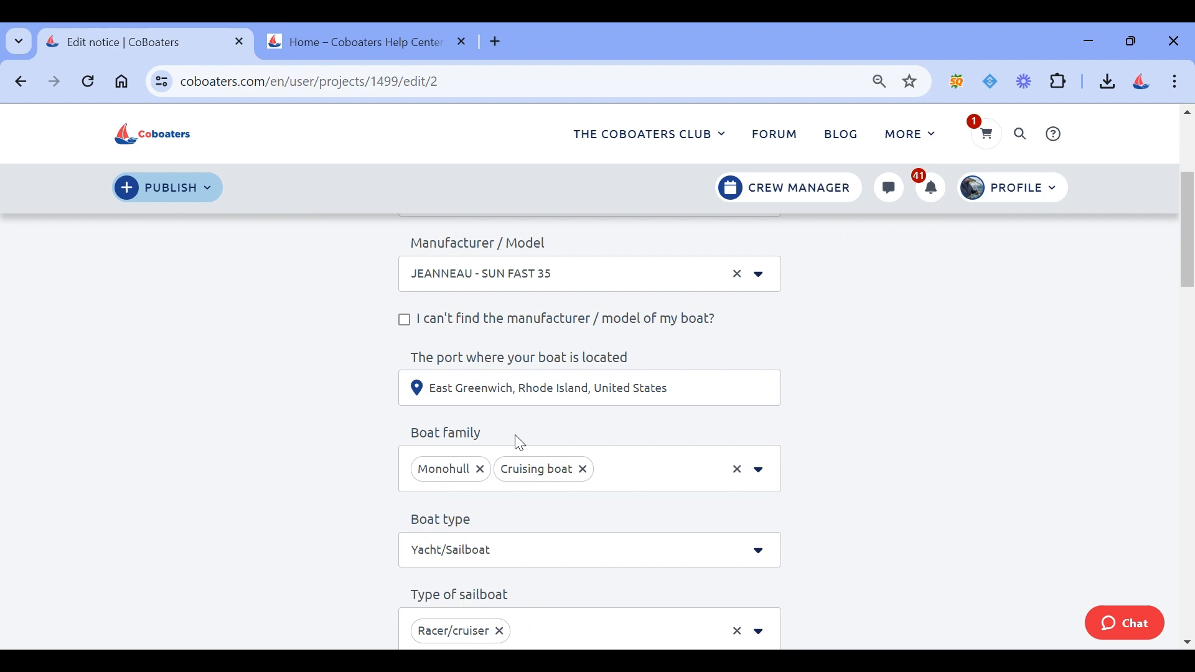
{"action": "scroll", "scroll_direction": "down", "scroll_amount": 3}
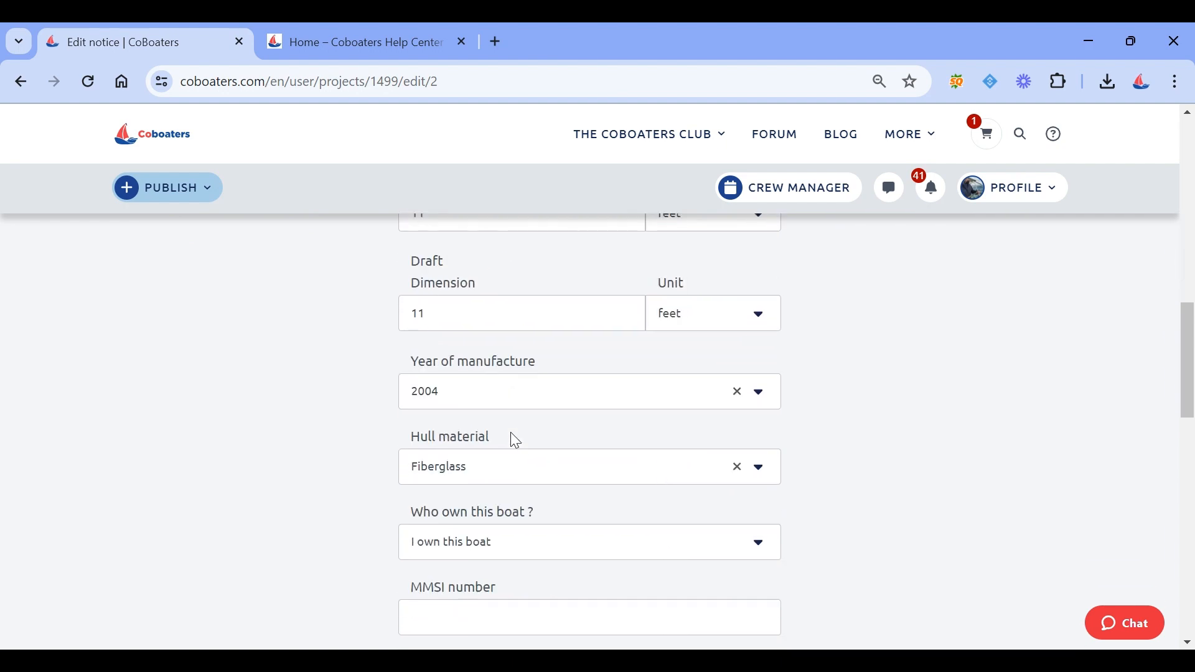
{"action": "scroll", "scroll_direction": "down", "scroll_amount": 3}
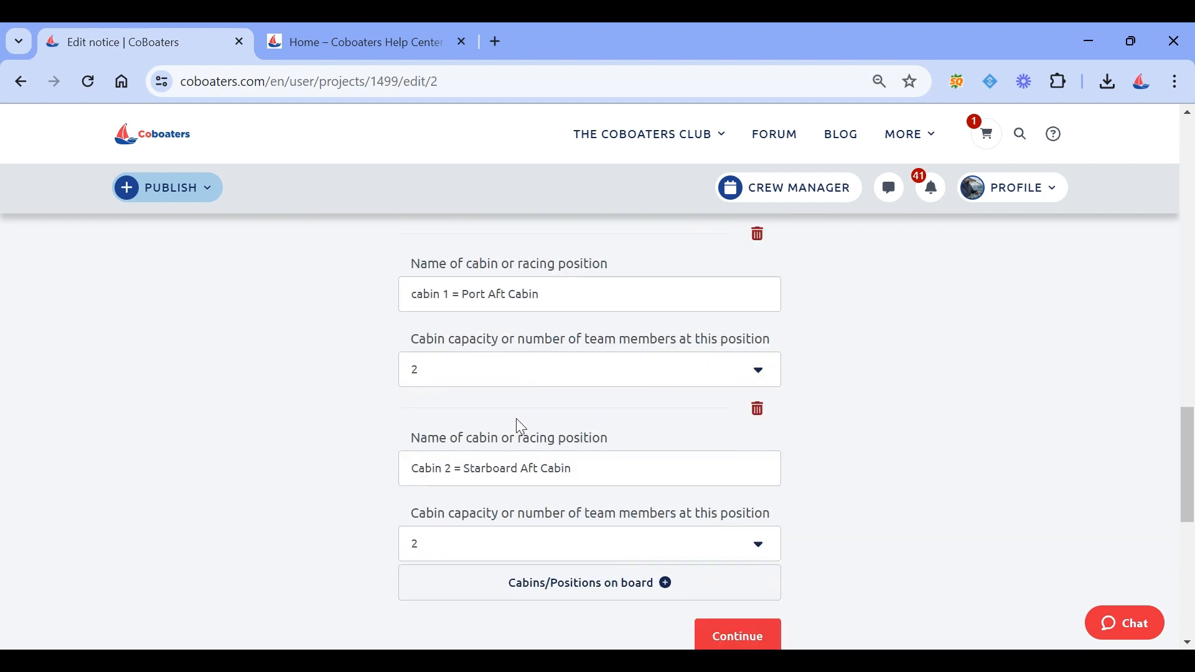
{"action": "left_click", "coordinate": [736, 635]}
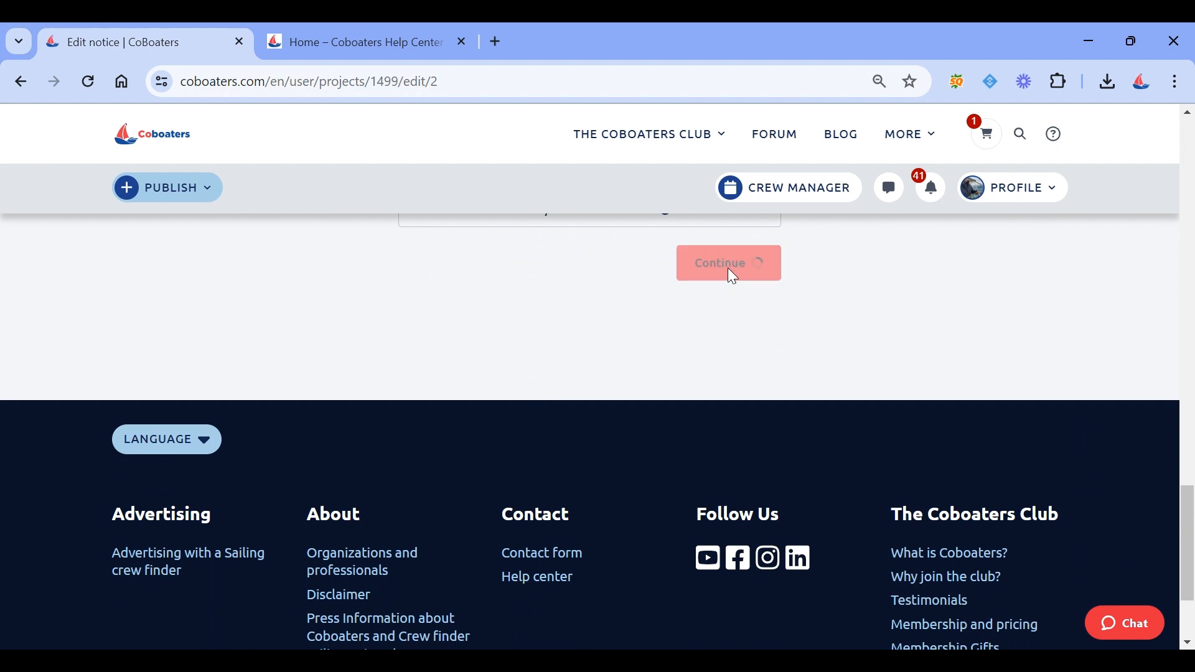
{"action": "left_click", "coordinate": [727, 262]}
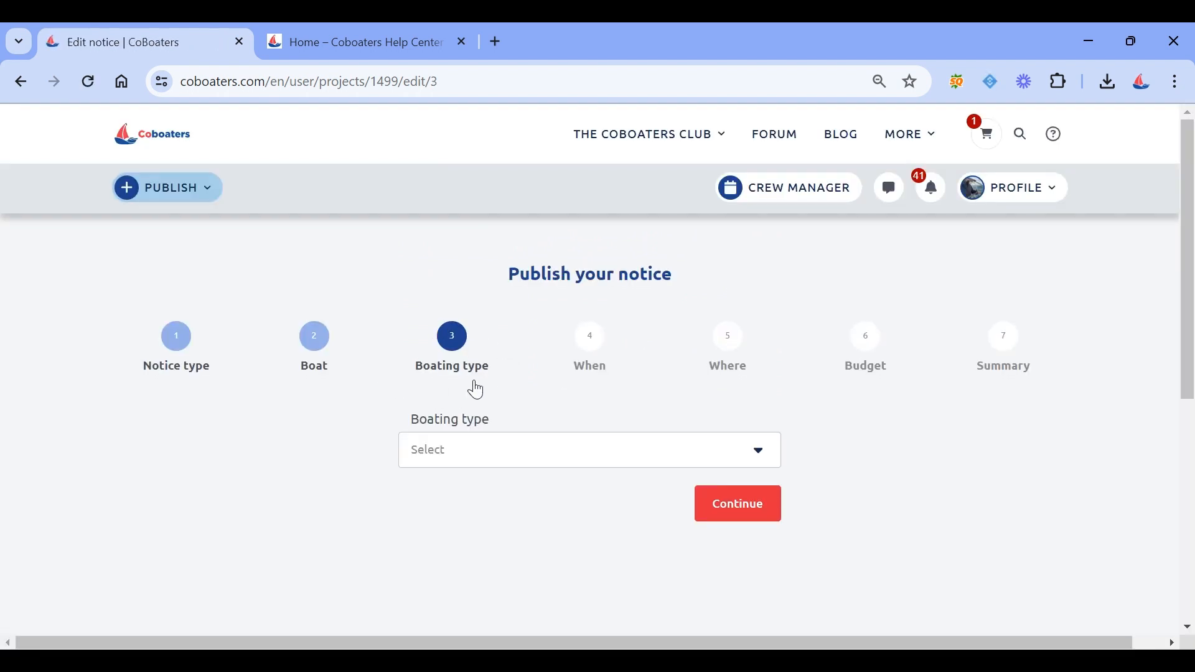
Step: Choose a boating type with the Day boating style and submit it
{"action": "left_click", "coordinate": [587, 449]}
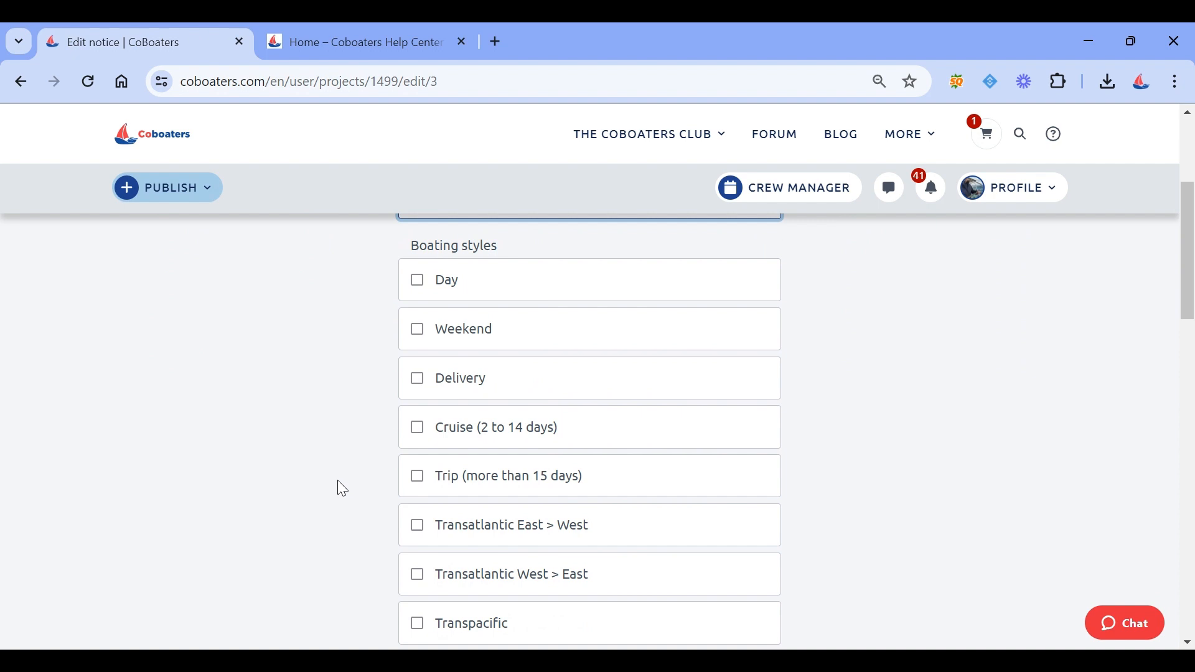
{"action": "left_click", "coordinate": [417, 280]}
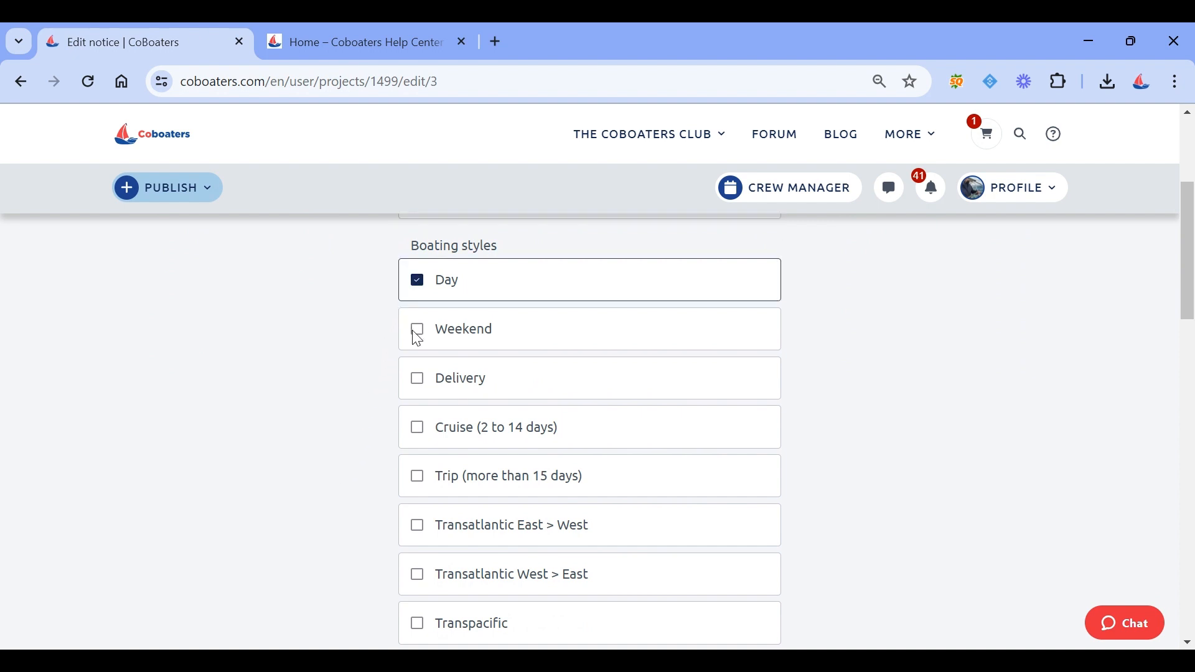
{"action": "scroll", "scroll_direction": "down", "scroll_amount": 3}
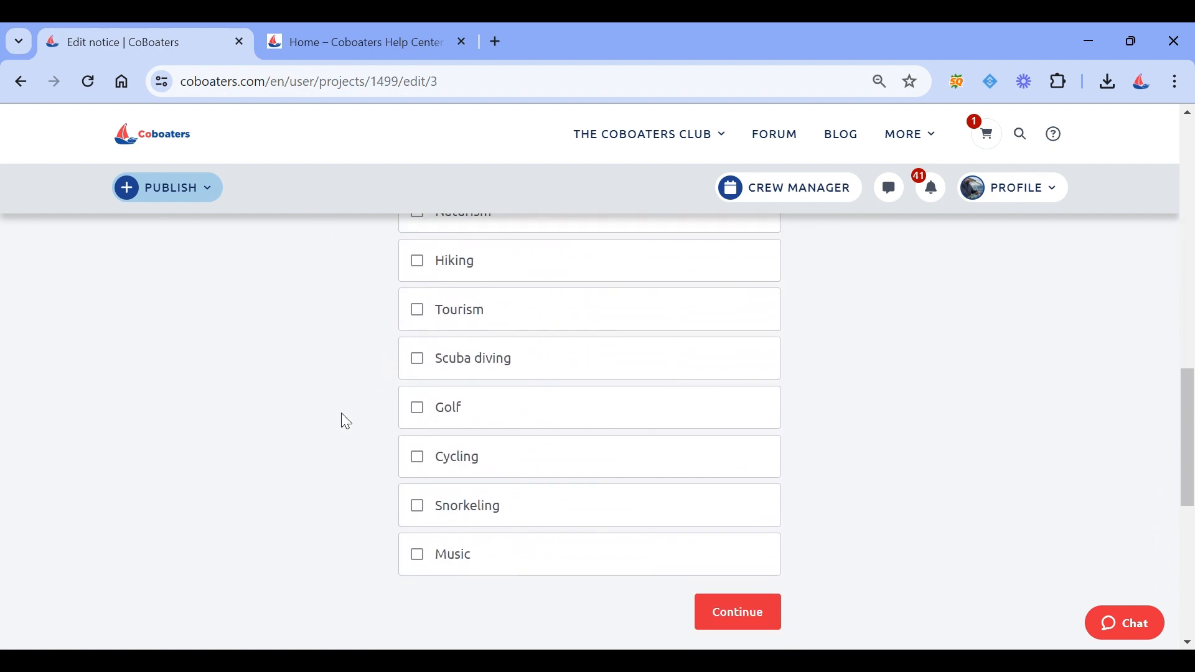
{"action": "scroll", "scroll_direction": "down", "scroll_amount": 3}
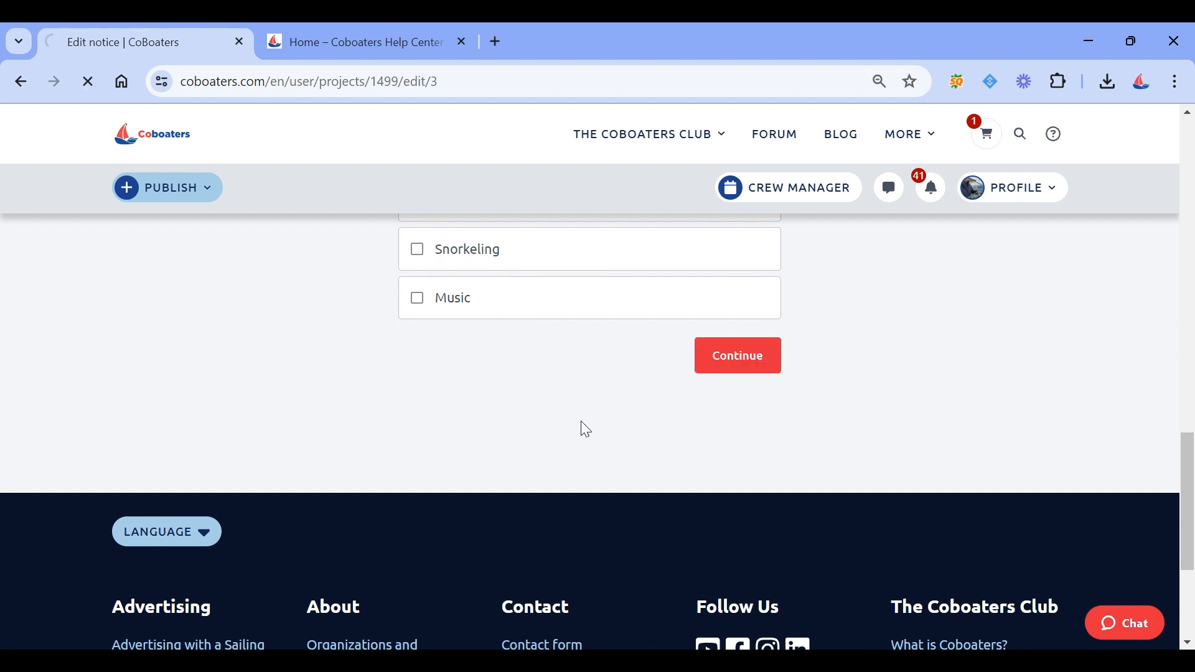
{"action": "left_click", "coordinate": [735, 356]}
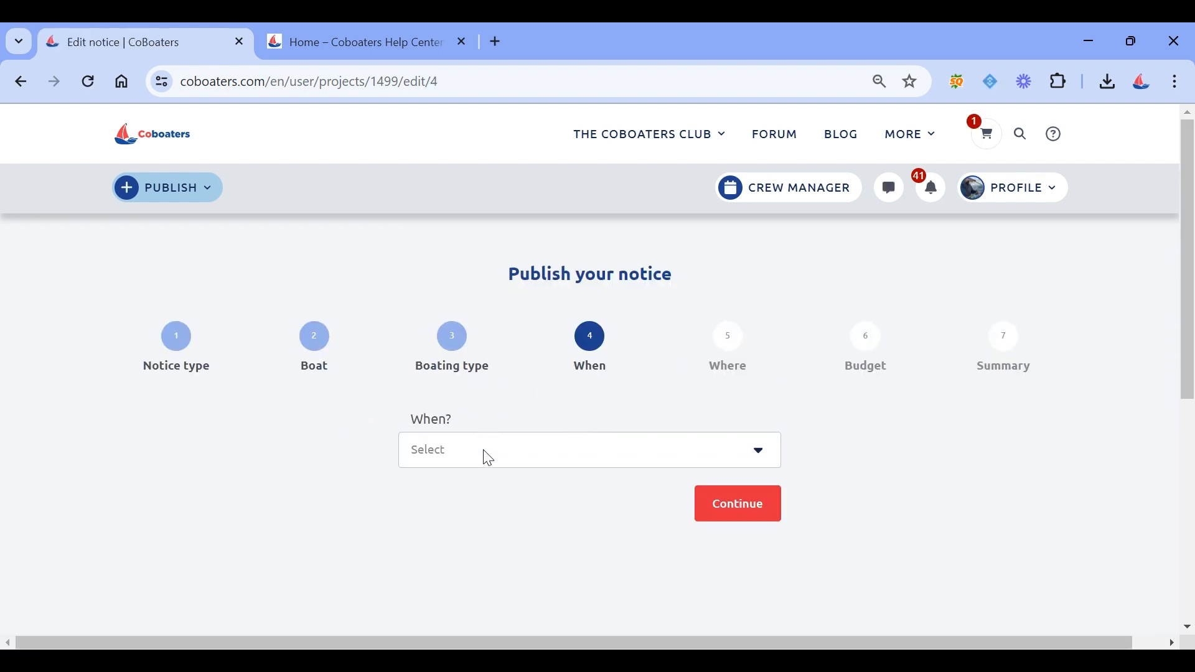
Step: Set When to event or race participation to browse East Greenwich races
{"action": "left_click", "coordinate": [588, 450]}
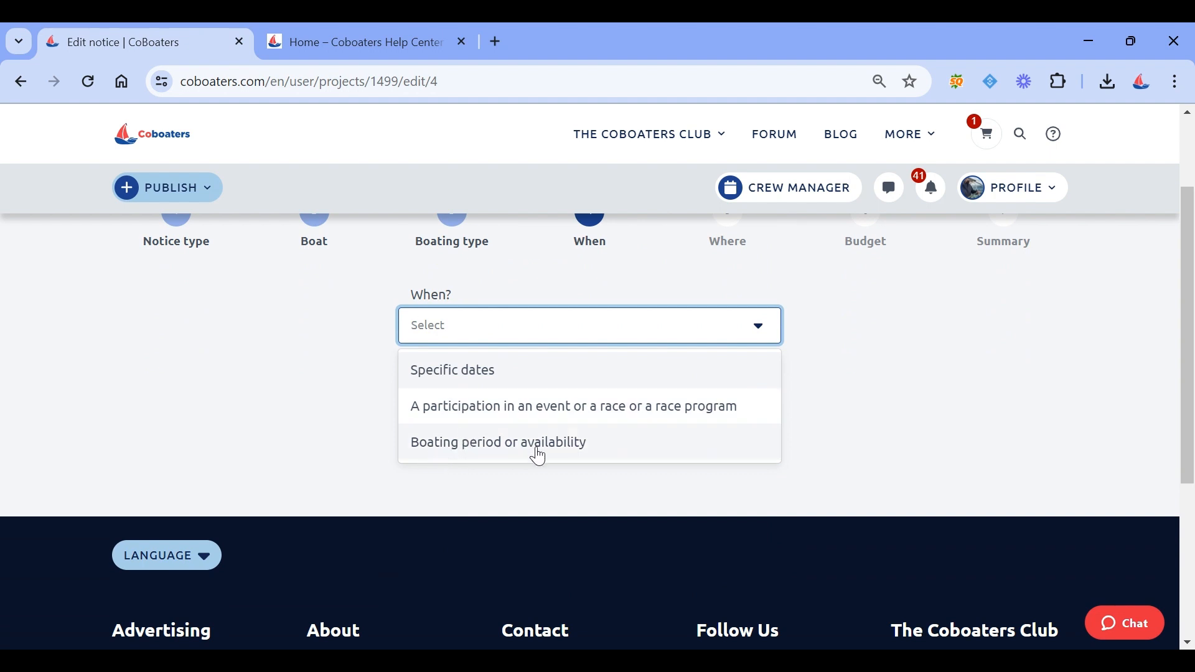
{"action": "mouse_move", "coordinate": [544, 414]}
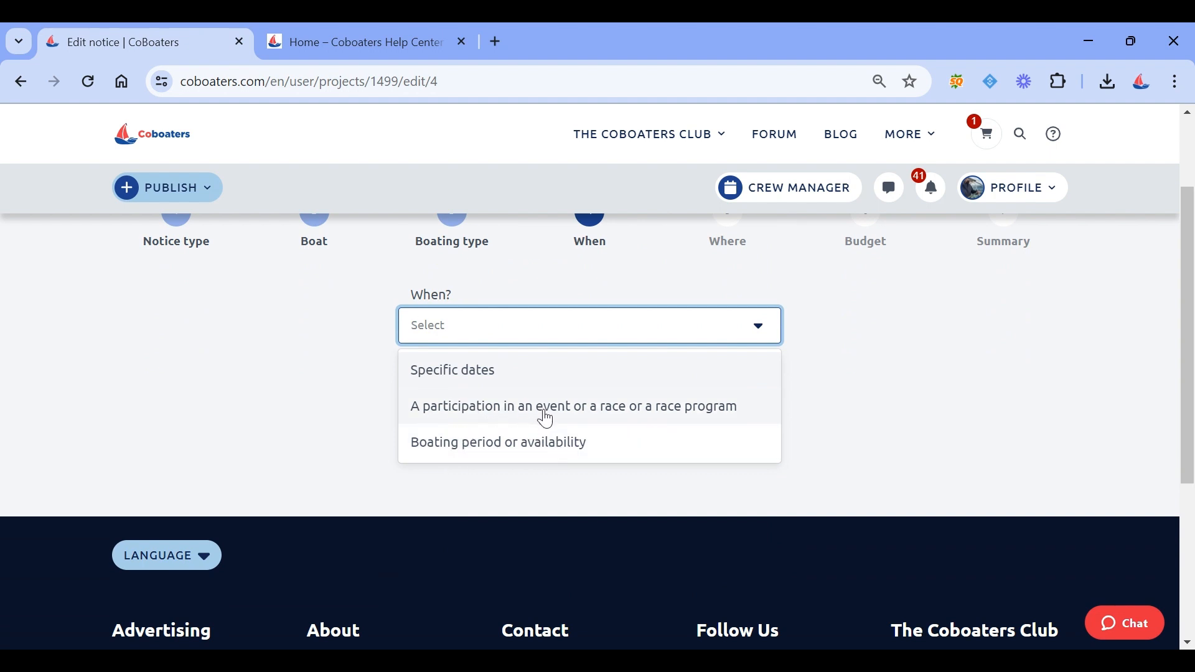
{"action": "left_click", "coordinate": [573, 405]}
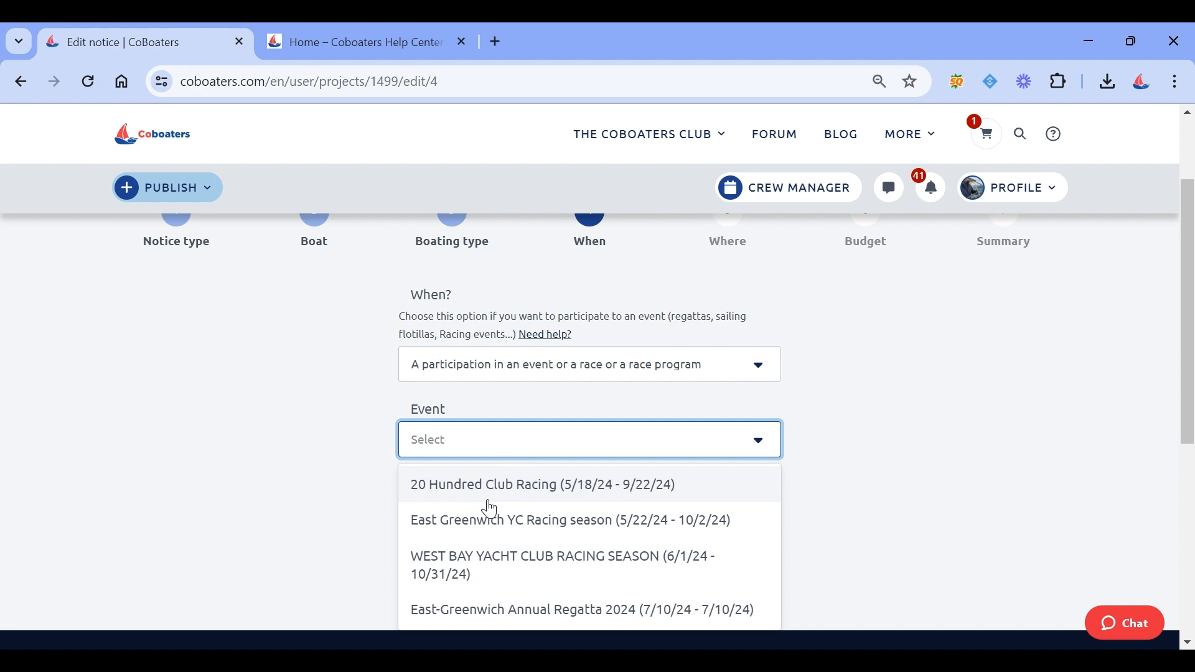
{"action": "mouse_move", "coordinate": [493, 553]}
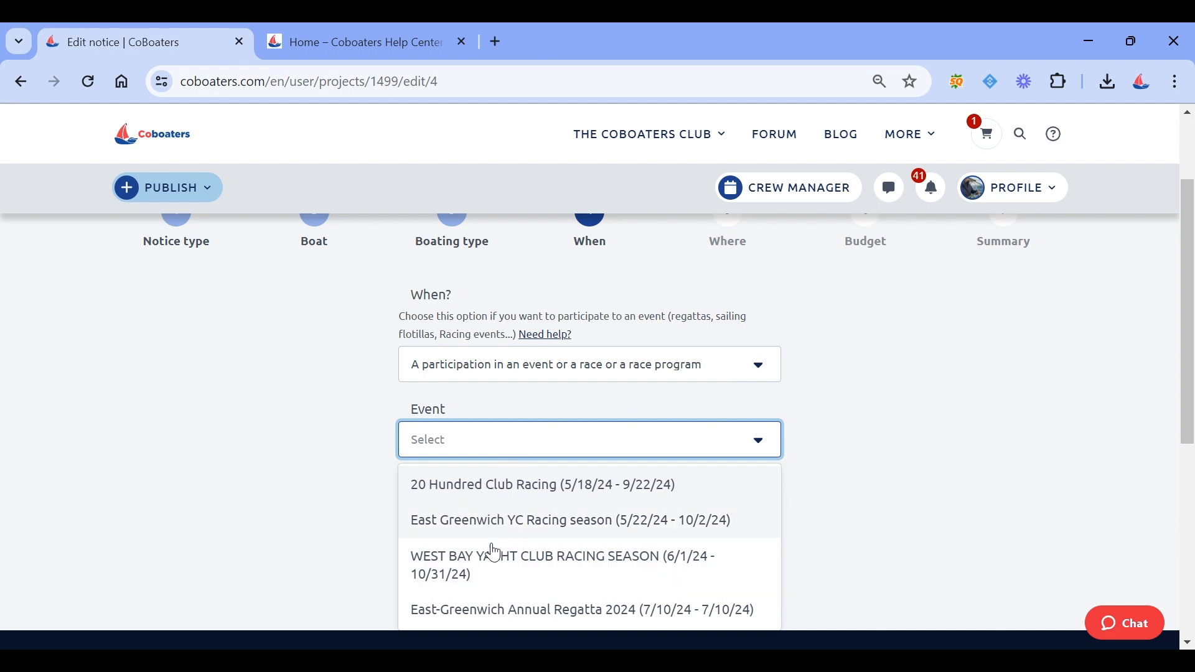
{"action": "mouse_move", "coordinate": [518, 547]}
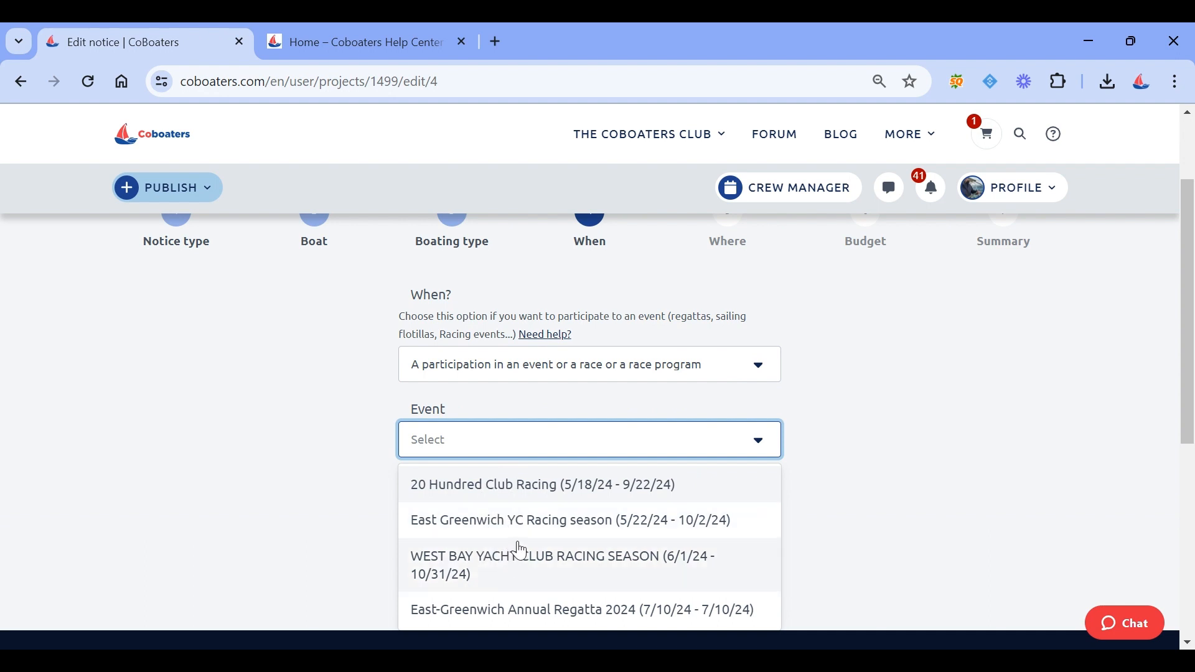
{"action": "mouse_move", "coordinate": [492, 361]}
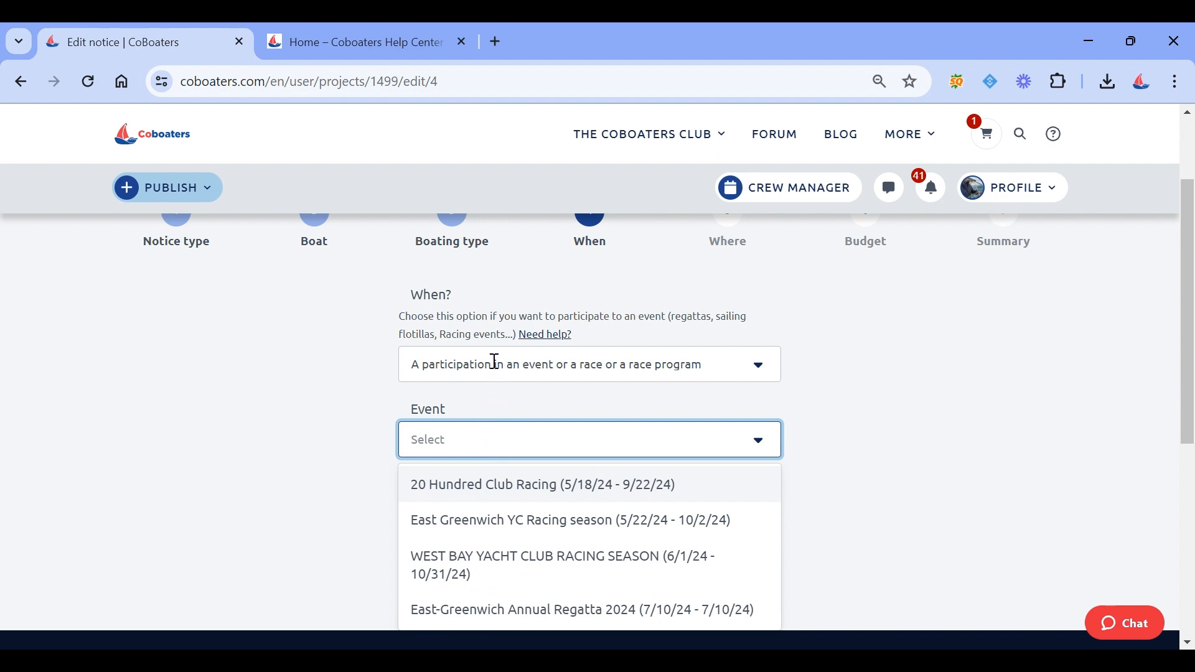
Step: Set a boating period 06/01/2024–07/31/2024, available weekdays and weekends
{"action": "left_click", "coordinate": [588, 363]}
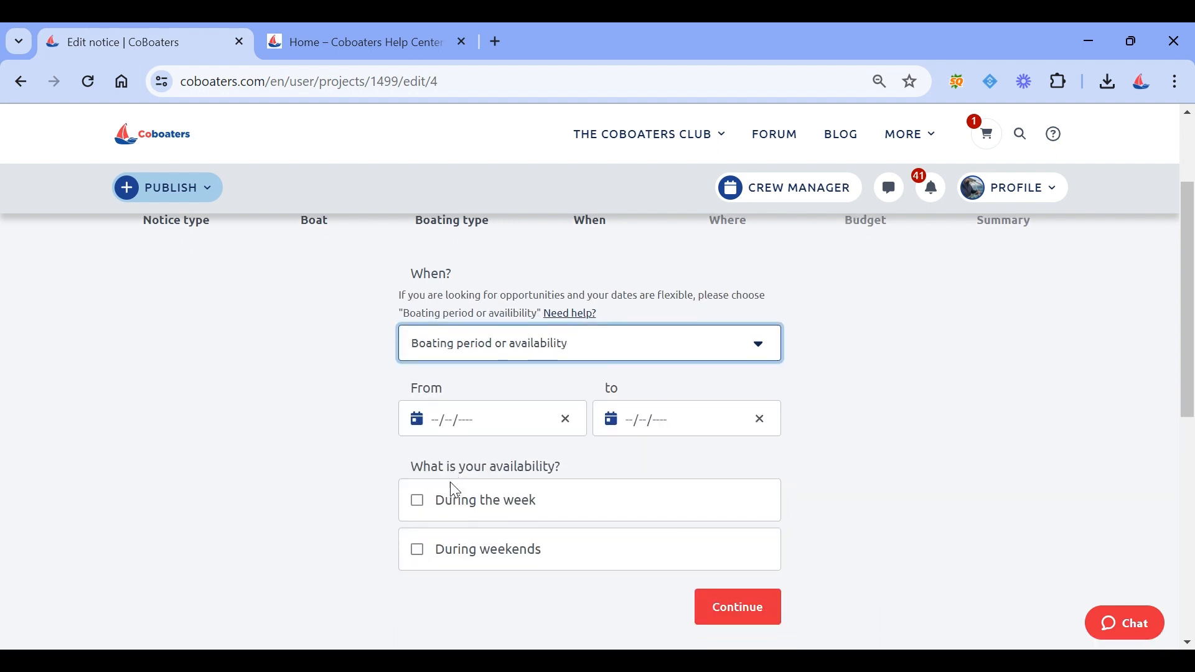
{"action": "left_click", "coordinate": [488, 418]}
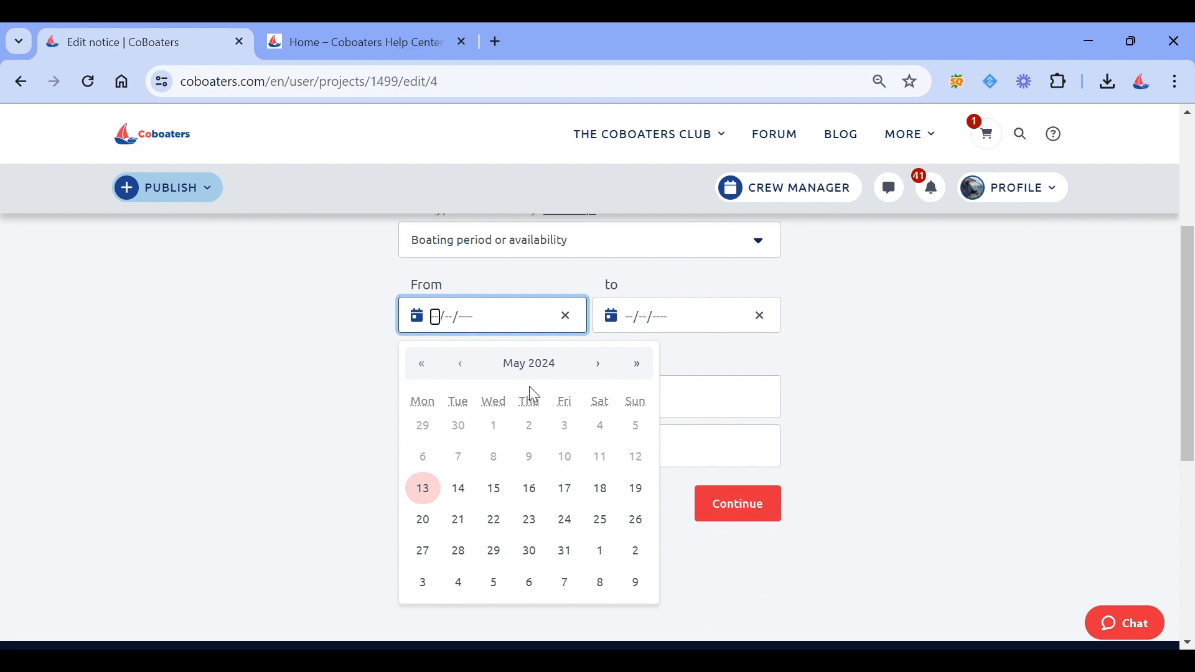
{"action": "left_click", "coordinate": [597, 362]}
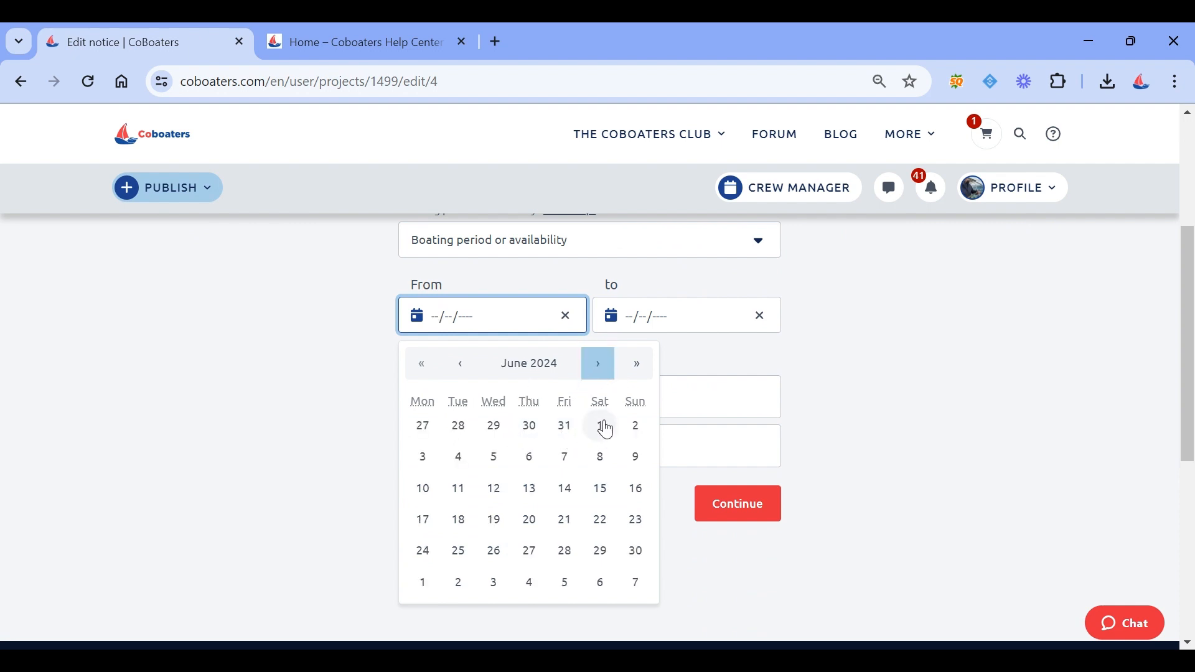
{"action": "left_click", "coordinate": [599, 425]}
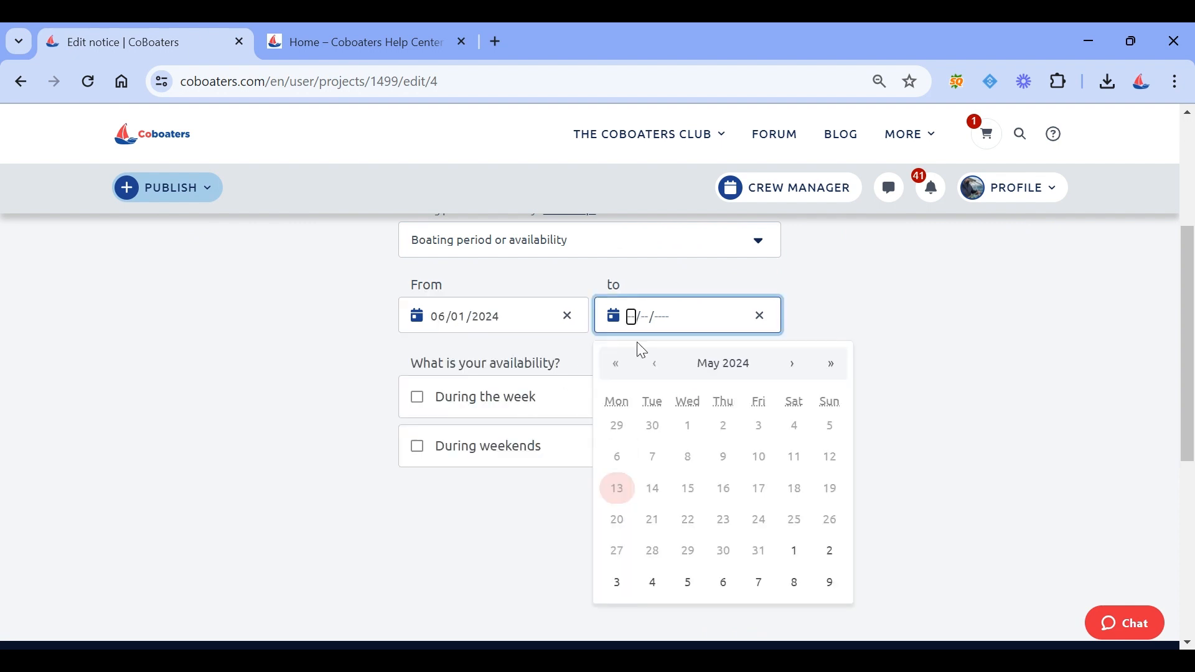
{"action": "left_click", "coordinate": [790, 363]}
{"action": "type", "text": "07/31/2024"}
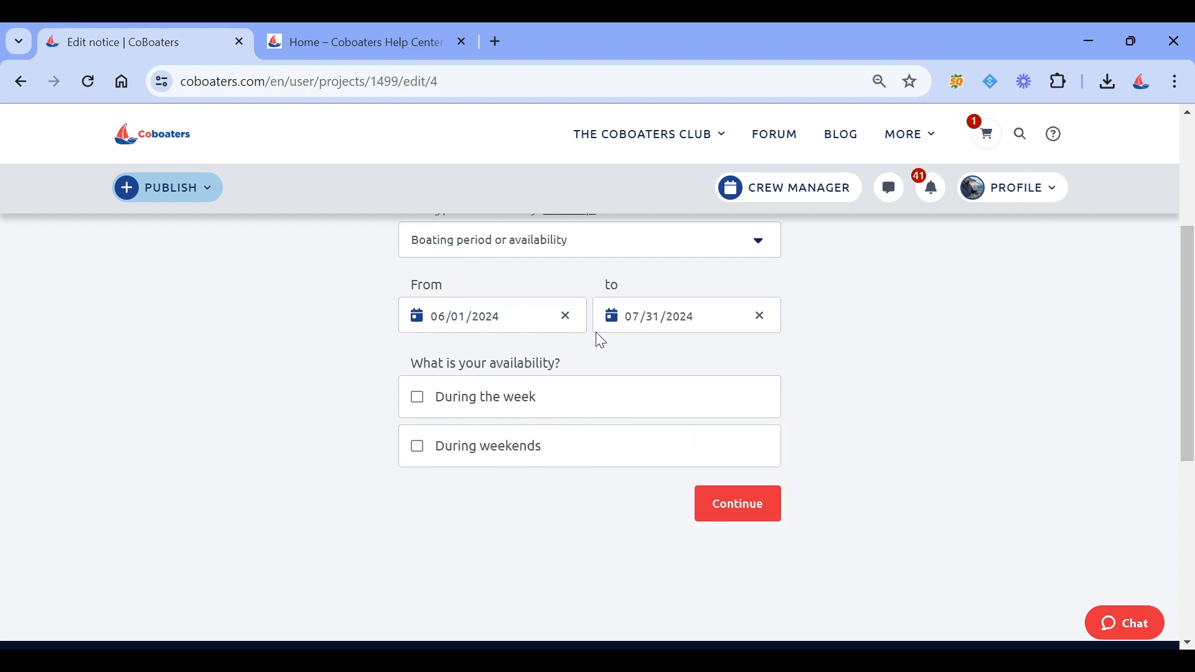
{"action": "left_click", "coordinate": [417, 396]}
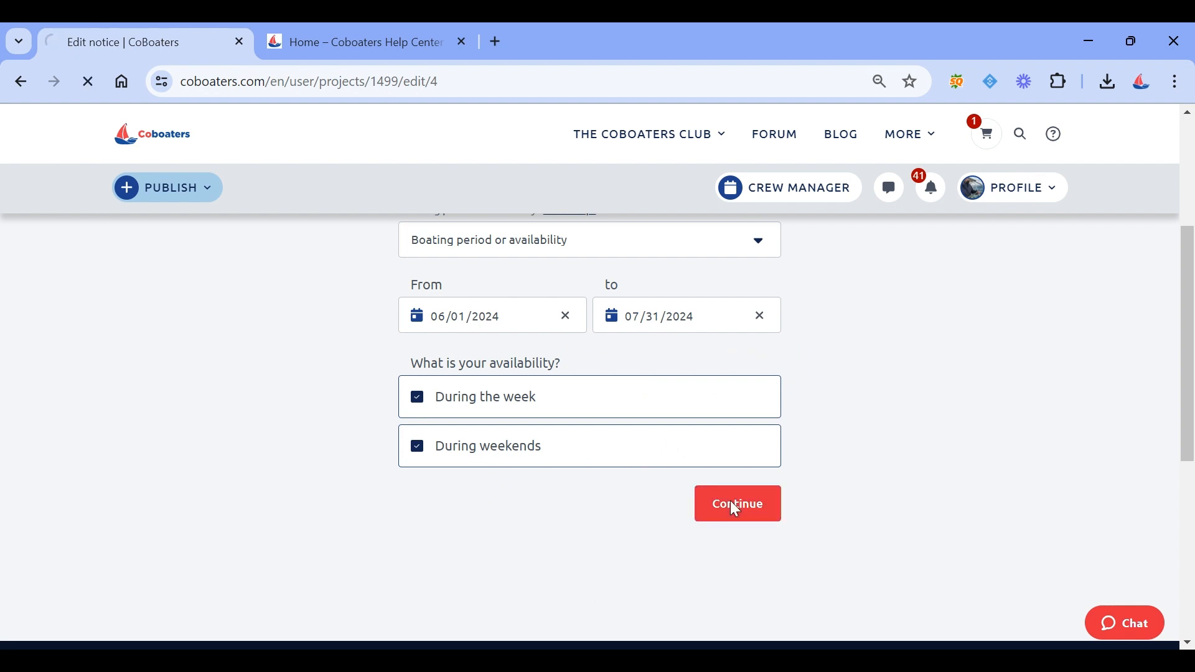
{"action": "left_click", "coordinate": [736, 503]}
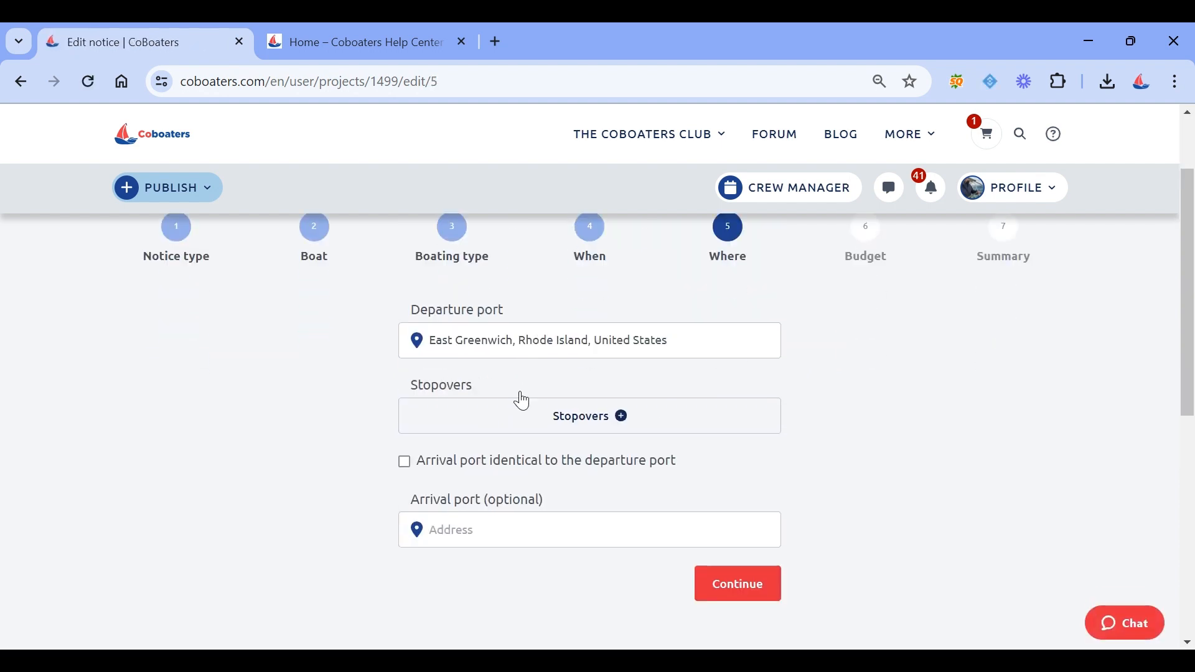
Step: Make arrival port match East Greenwich and keep the all-expenses-paid budget
{"action": "scroll", "scroll_direction": "up", "scroll_amount": 3}
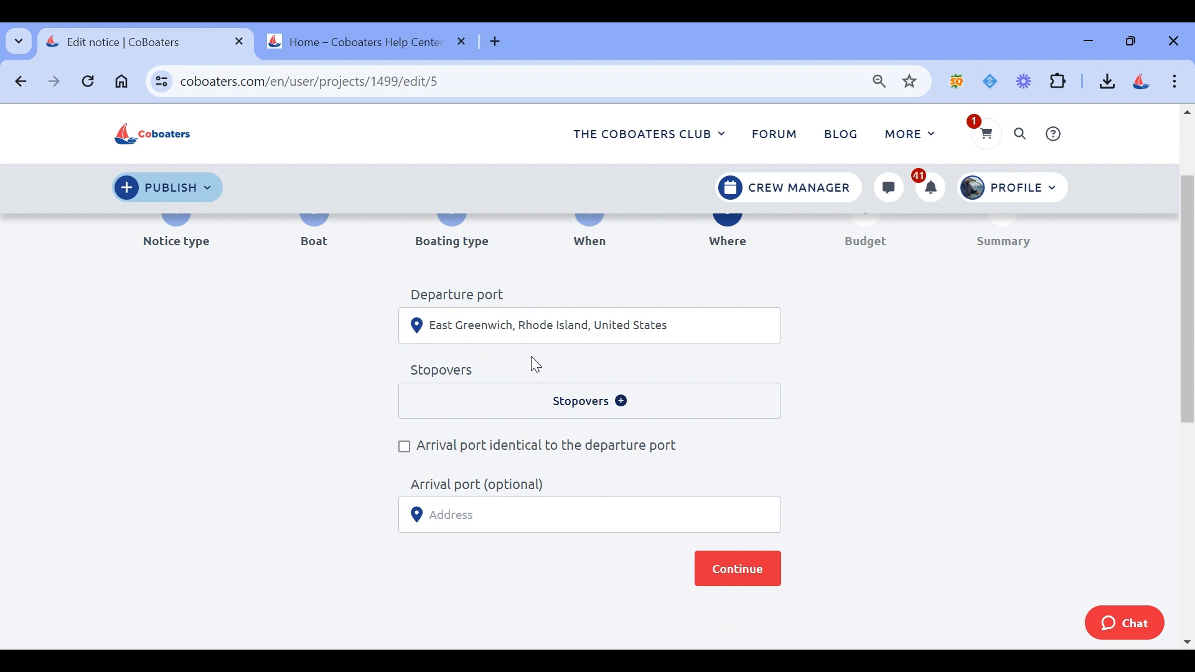
{"action": "mouse_move", "coordinate": [582, 402]}
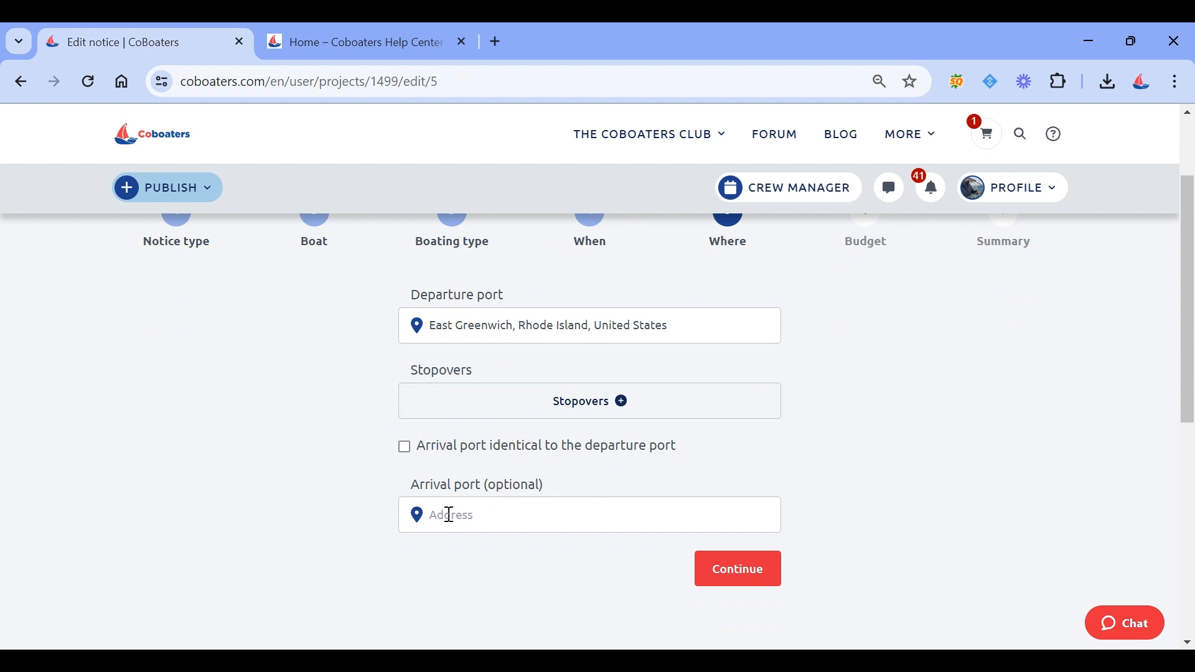
{"action": "mouse_move", "coordinate": [410, 452]}
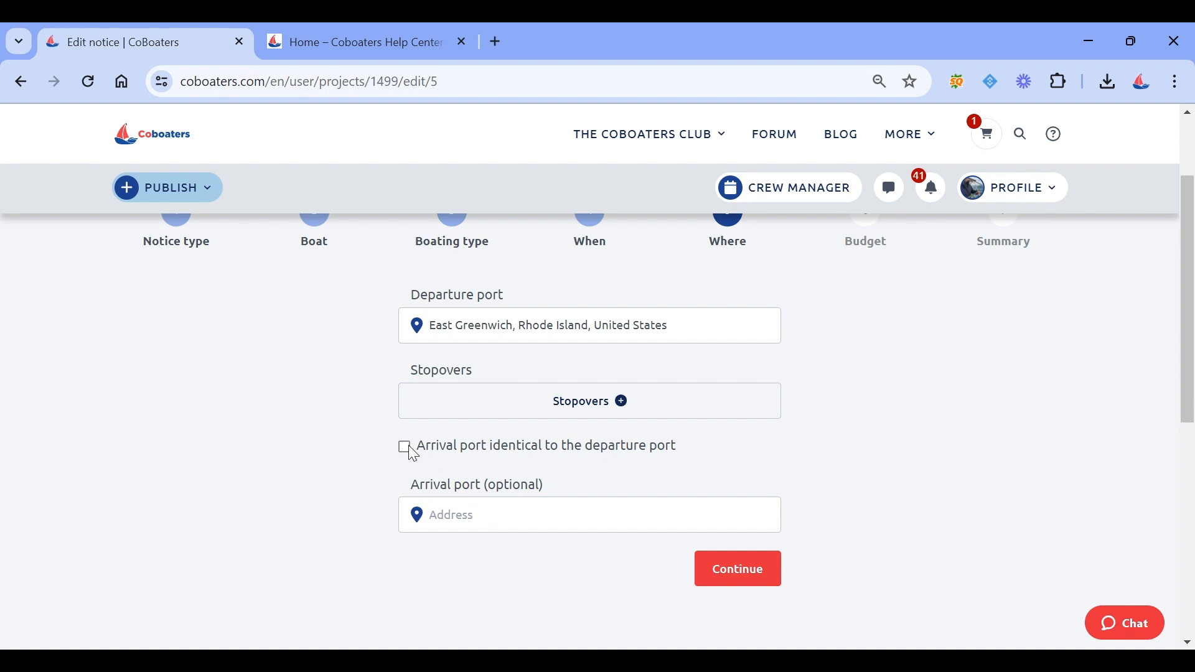
{"action": "left_click", "coordinate": [404, 446]}
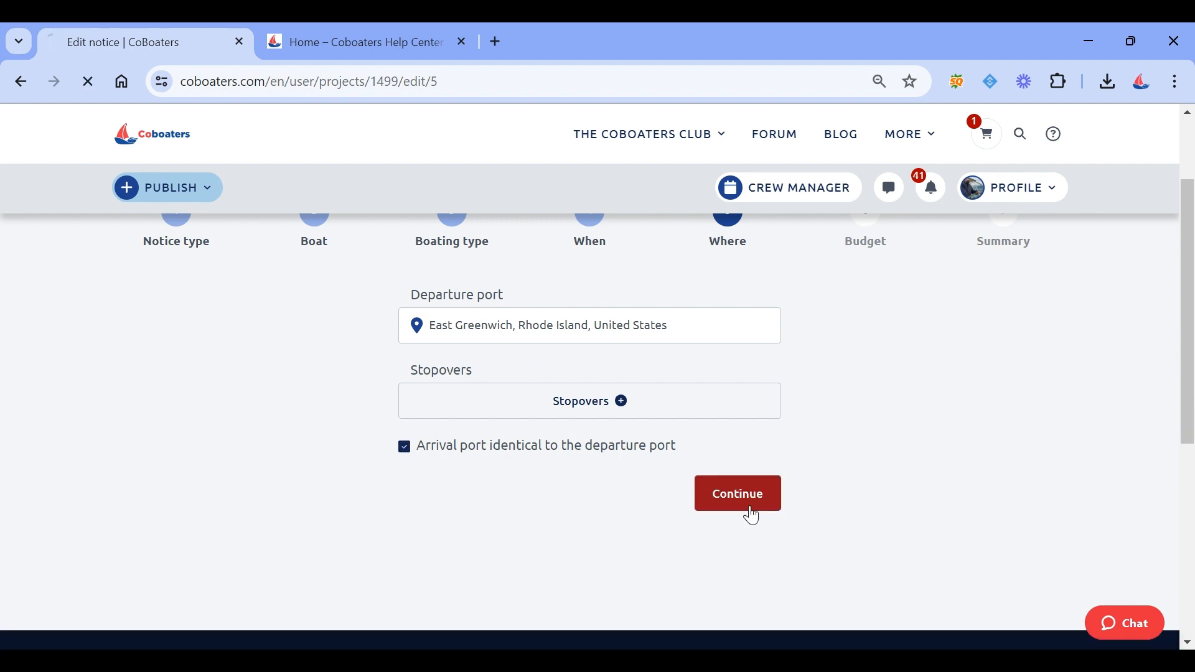
{"action": "left_click", "coordinate": [736, 492]}
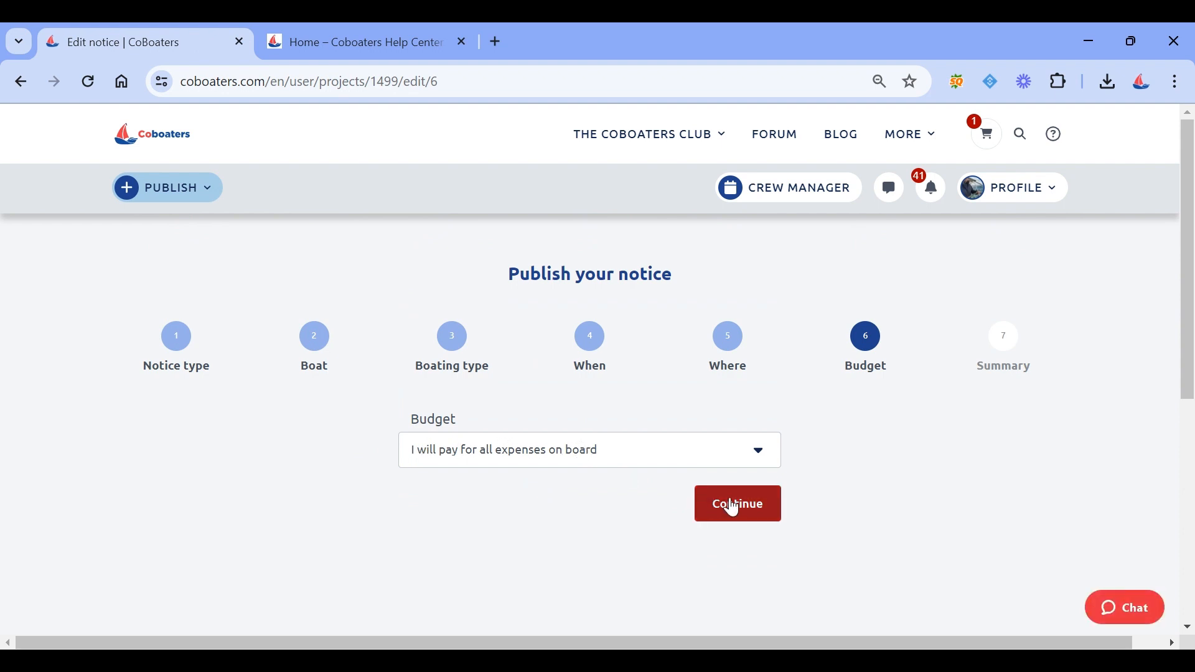
{"action": "left_click", "coordinate": [736, 503]}
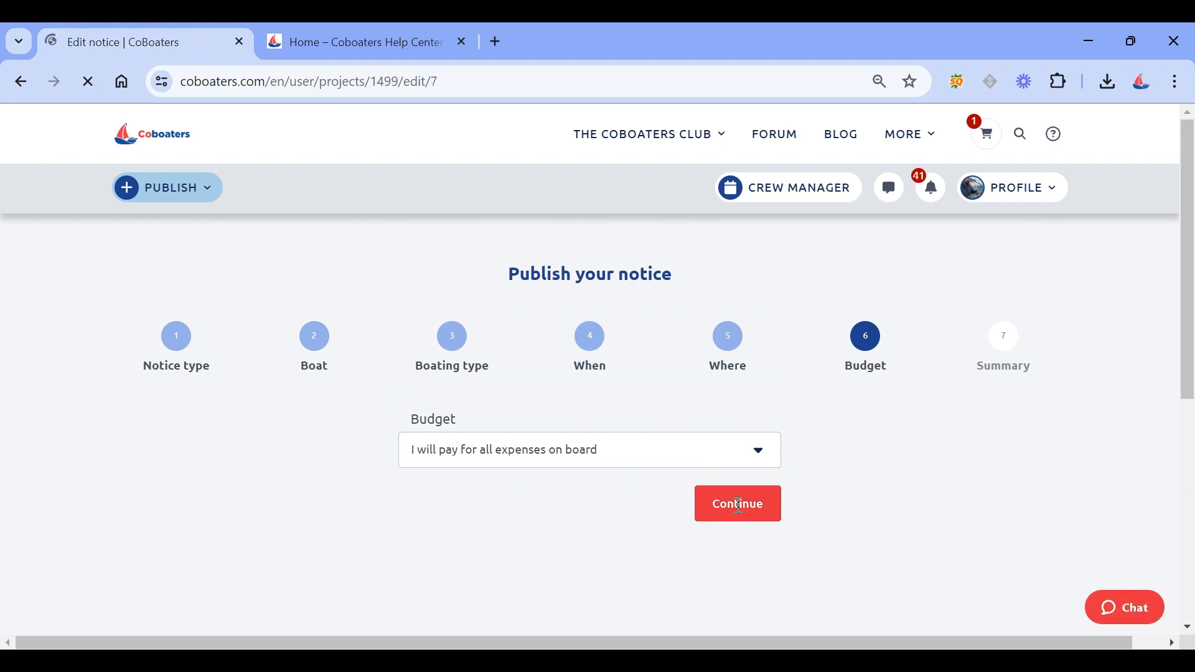
{"action": "left_click", "coordinate": [736, 504]}
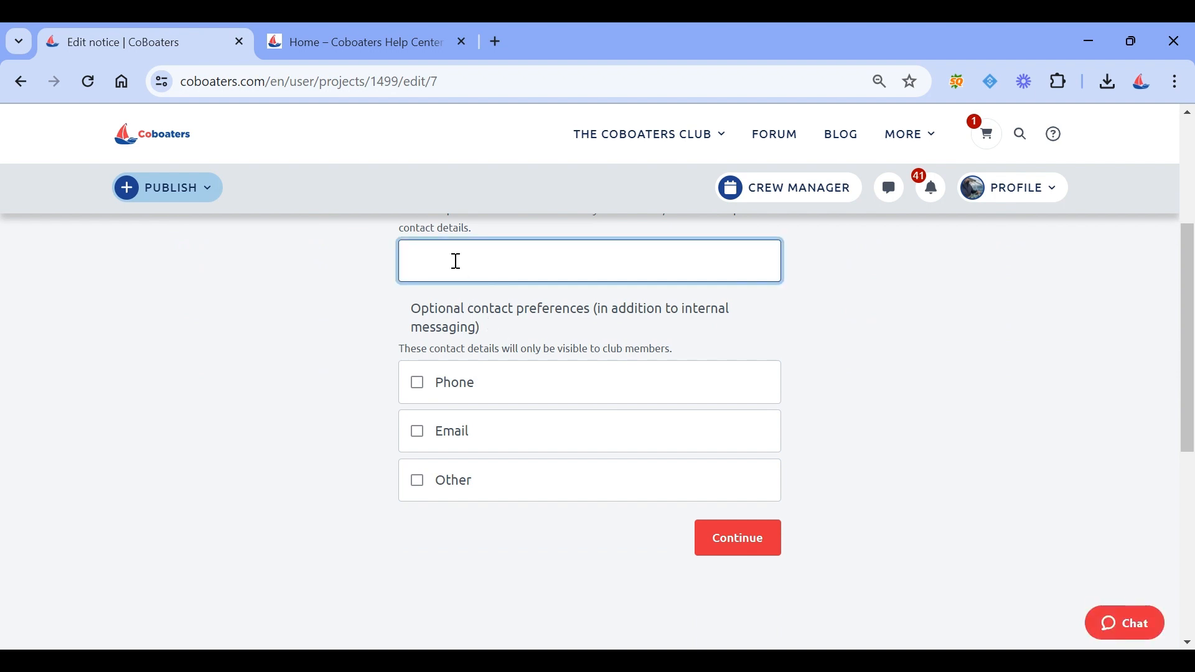
Step: Enter the summary 'crew needed for fun' and submit the notice for moderation
{"action": "type", "text": "crew need"}
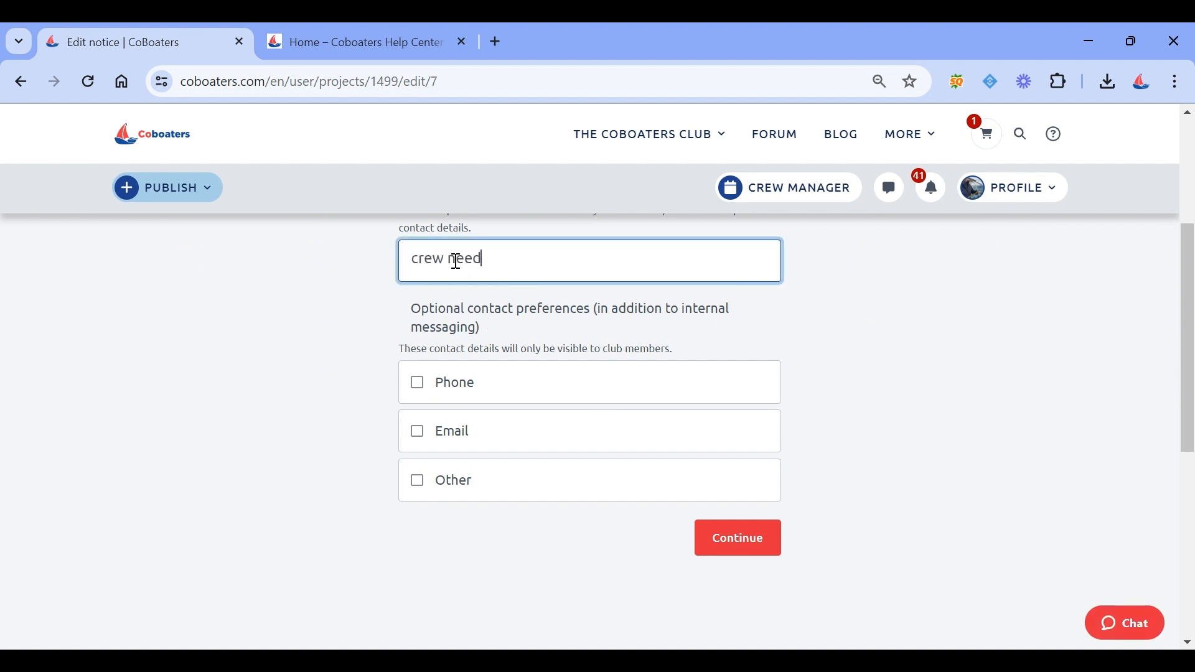
{"action": "type", "text": "ed for fun"}
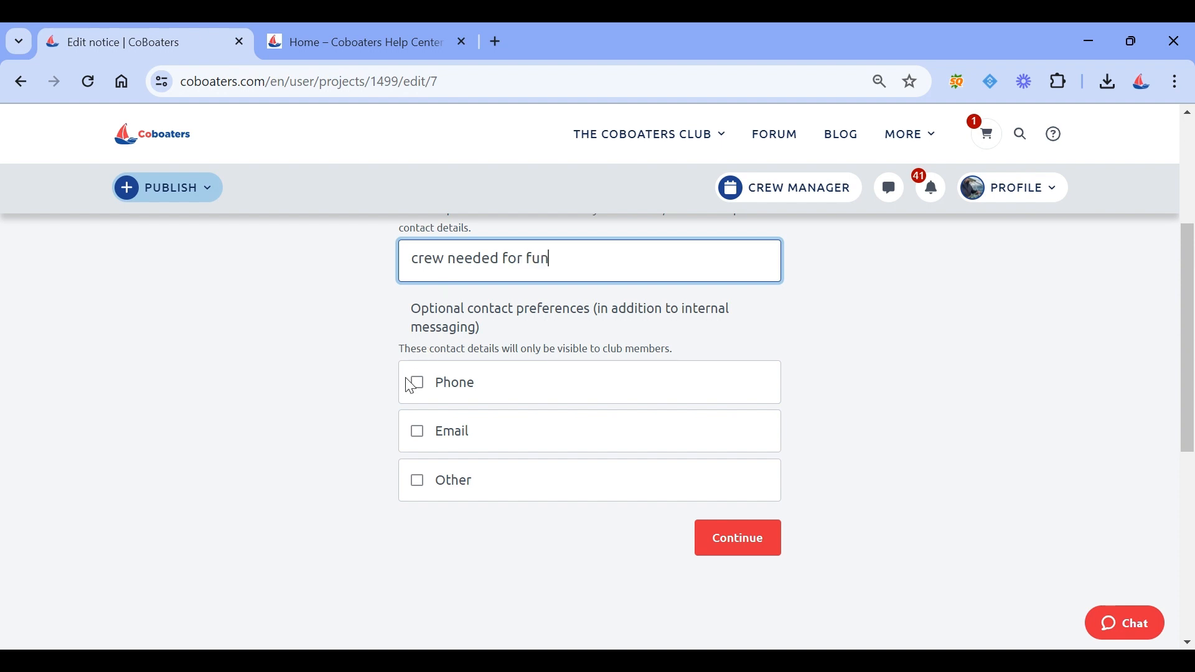
{"action": "mouse_move", "coordinate": [503, 472]}
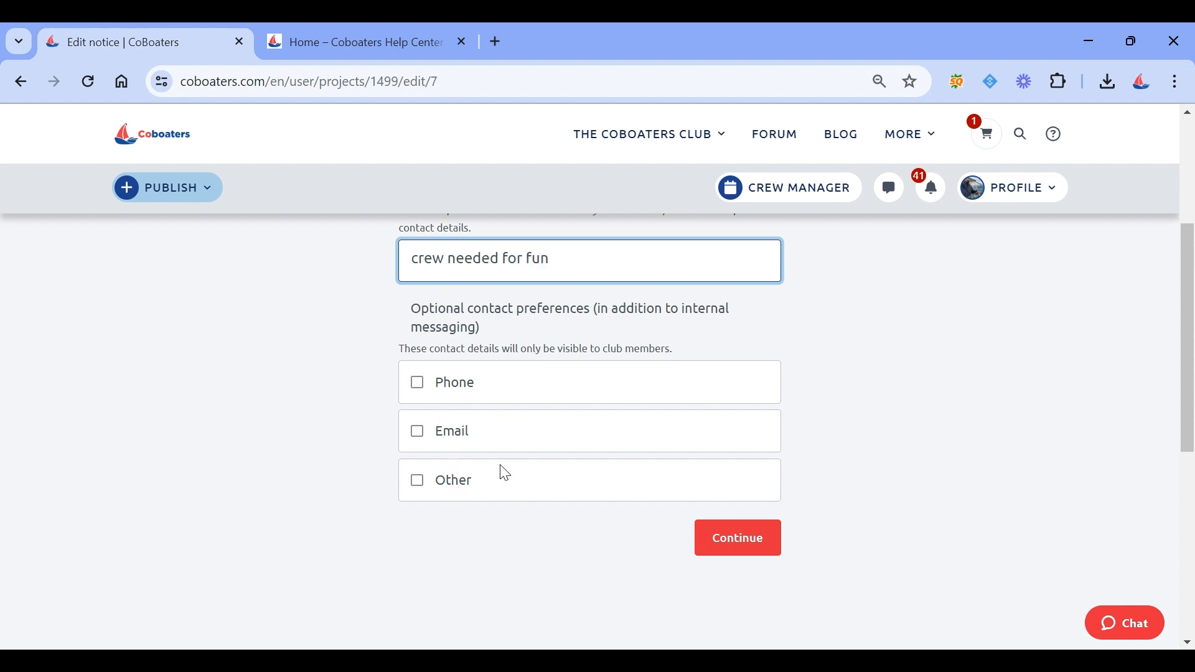
{"action": "mouse_move", "coordinate": [498, 395]}
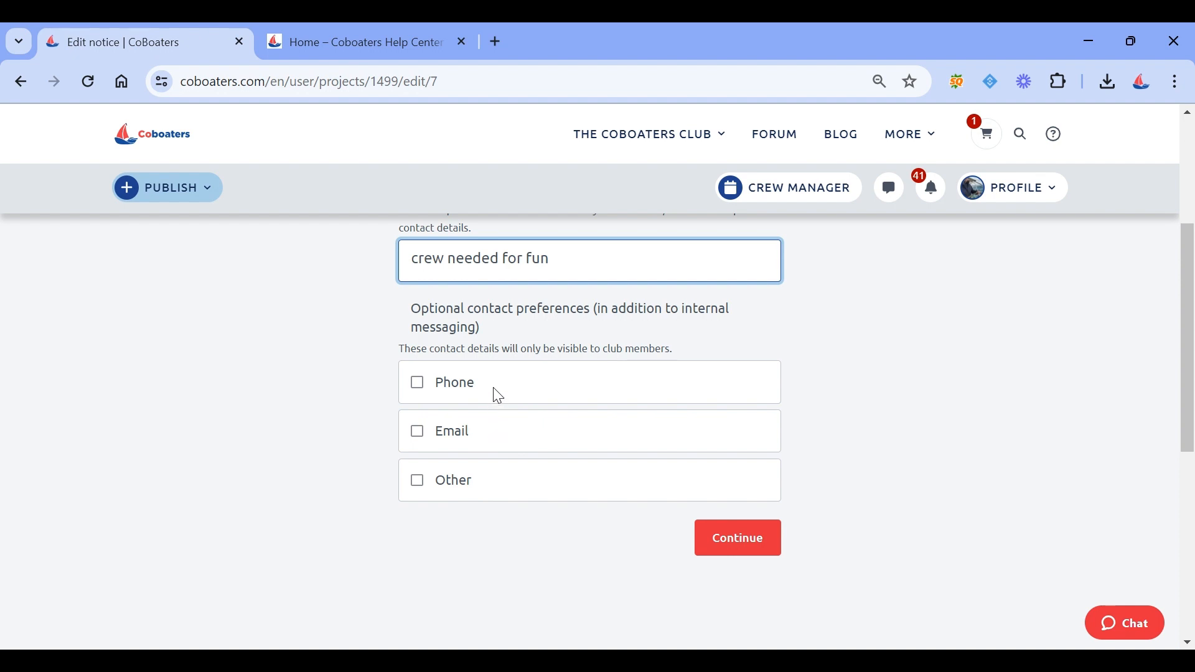
{"action": "mouse_move", "coordinate": [676, 570]}
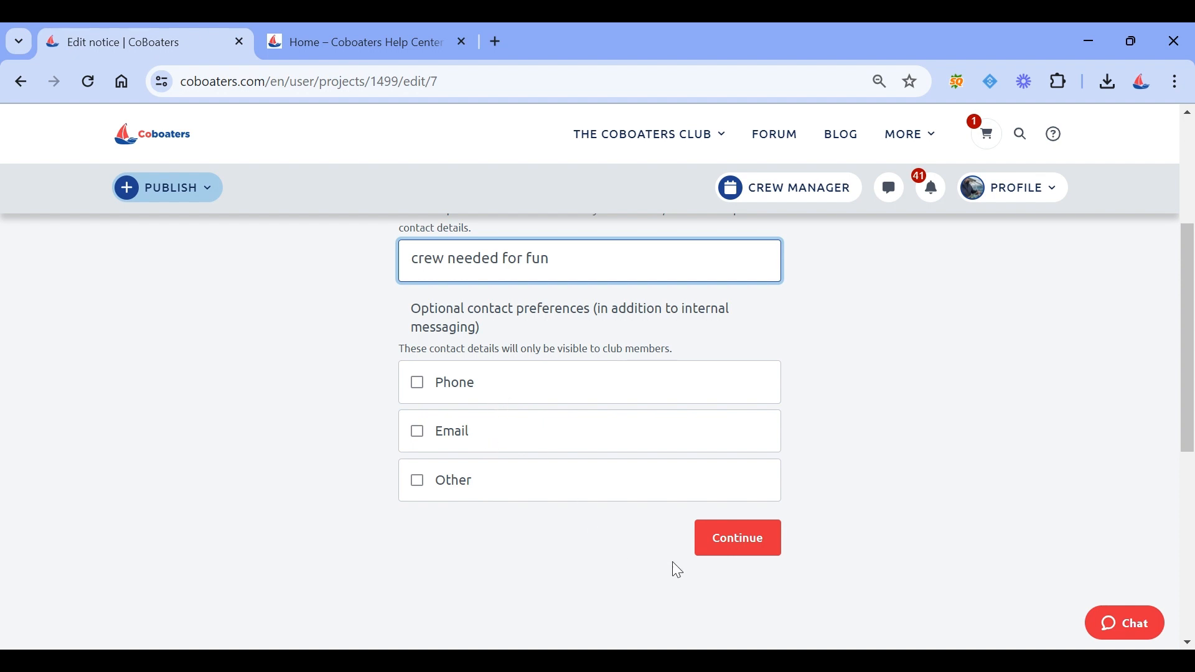
{"action": "mouse_move", "coordinate": [736, 537]}
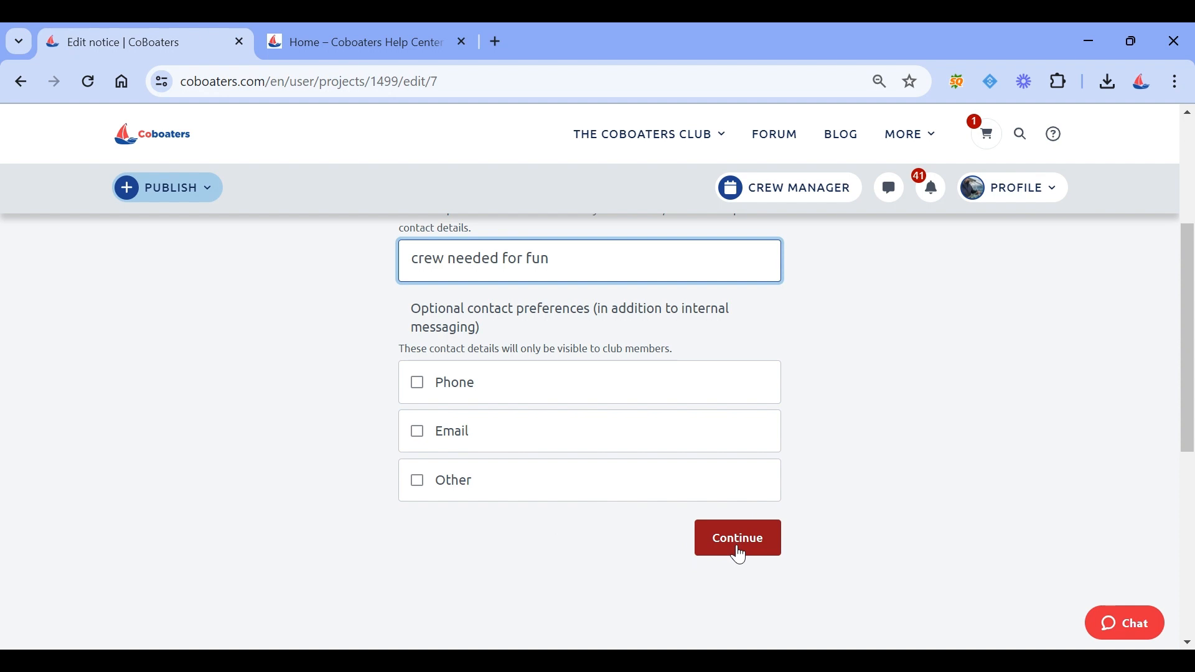
{"action": "left_click", "coordinate": [736, 537]}
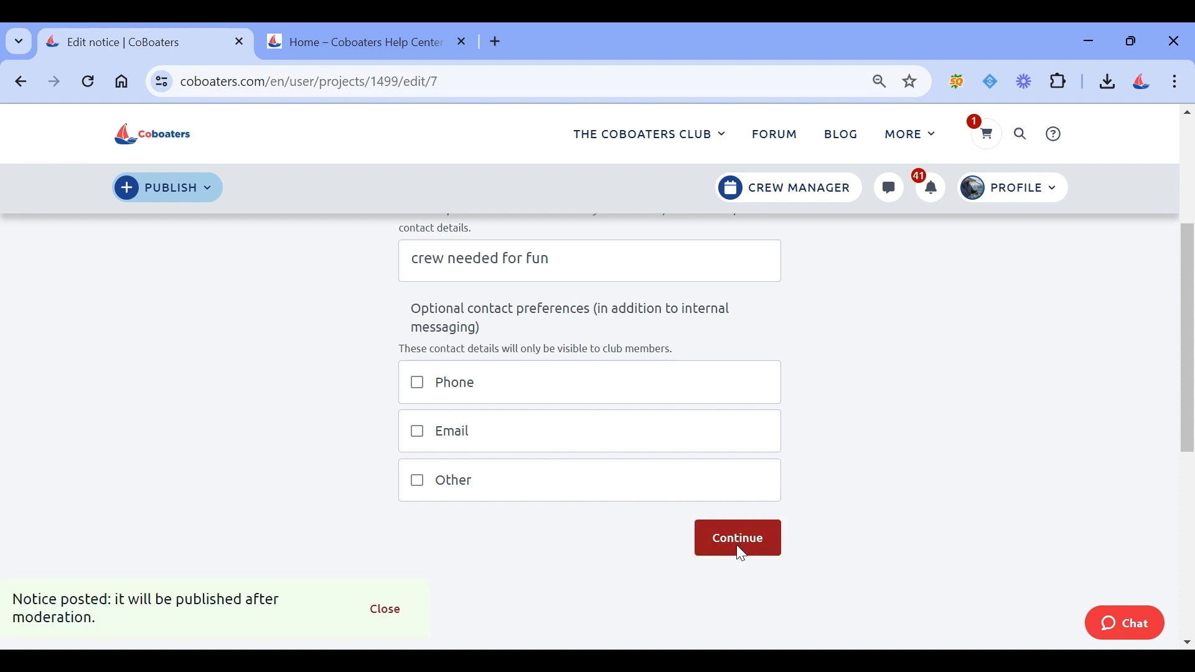
{"action": "left_click", "coordinate": [736, 537]}
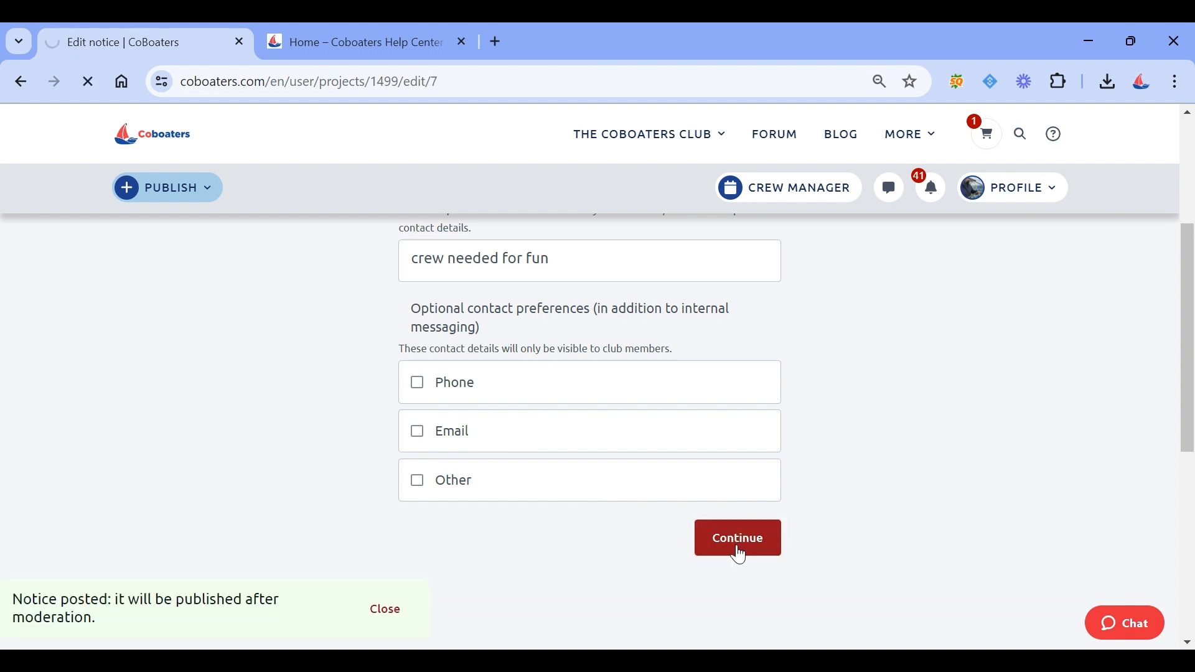
{"action": "left_click", "coordinate": [737, 537]}
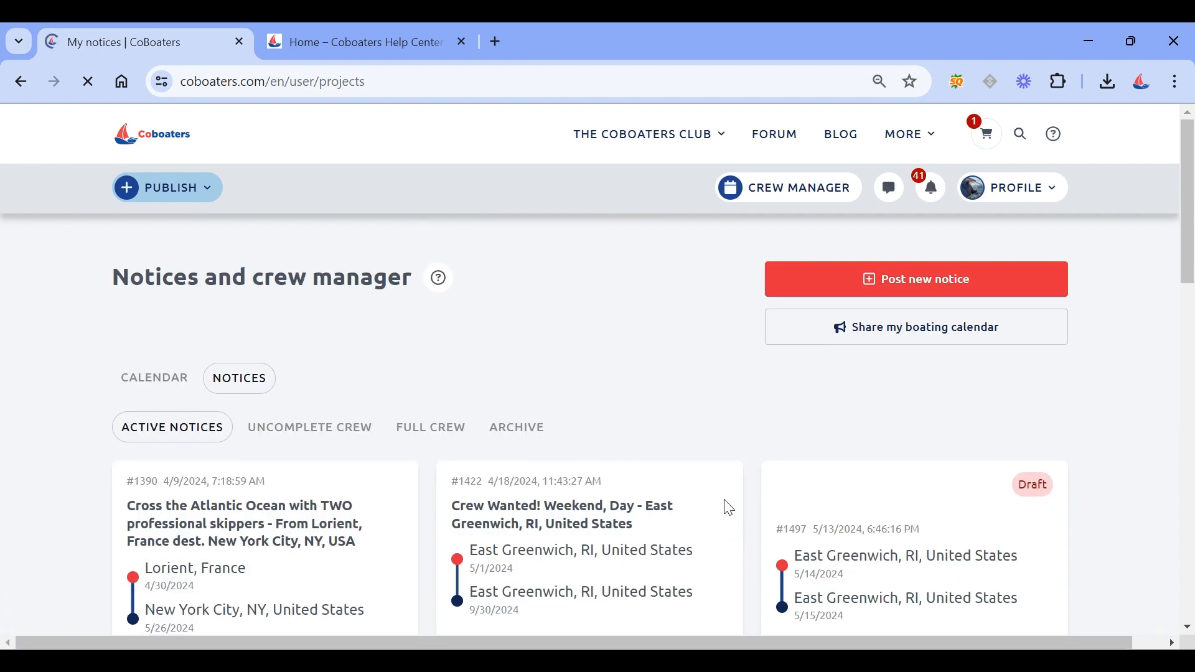